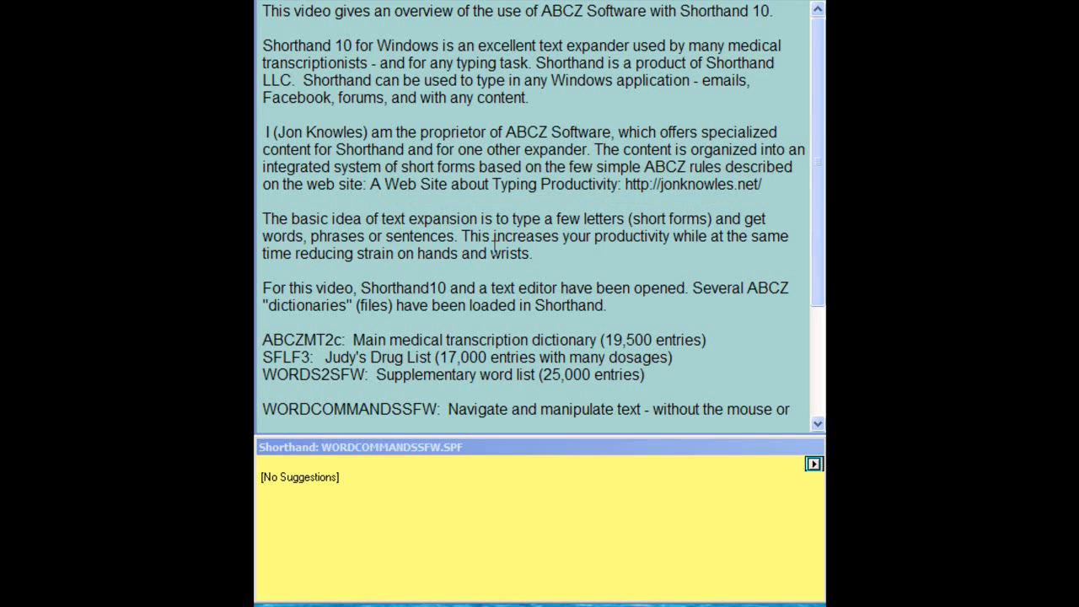
{"action": "mouse_move", "coordinate": [821, 241]}
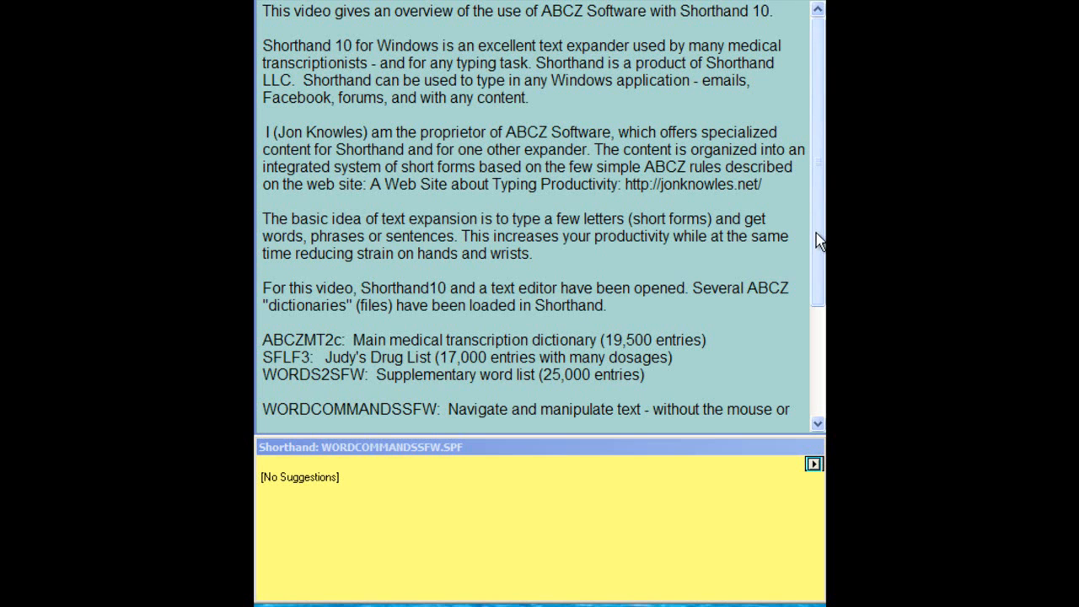
Step: Scroll the intro text down to the NOTE paragraph about slowed text entry
{"action": "scroll", "scroll_direction": "down", "scroll_amount": 3}
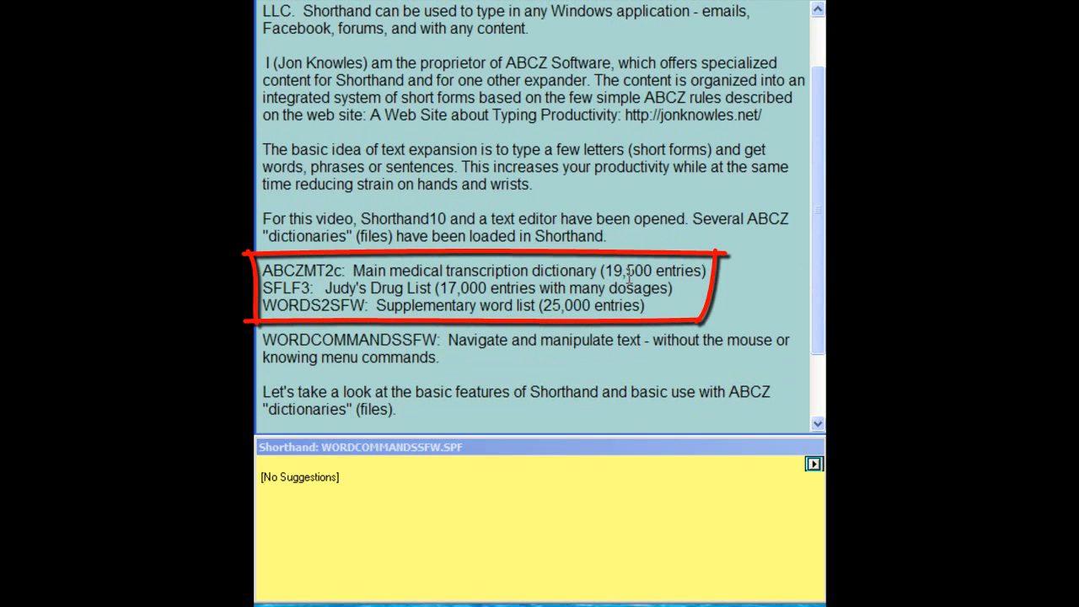
{"action": "mouse_move", "coordinate": [487, 295]}
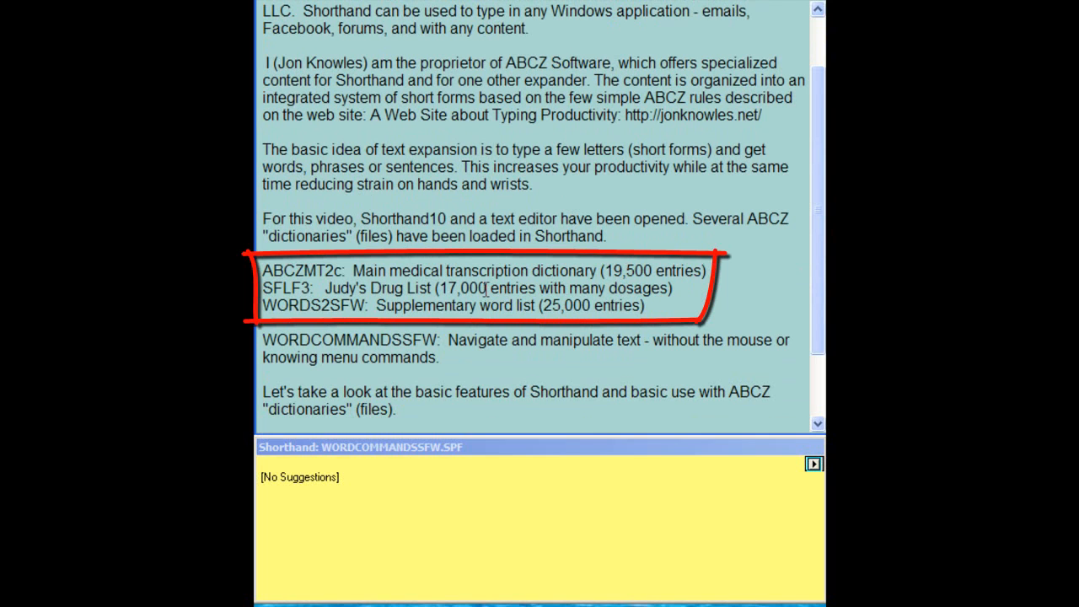
{"action": "mouse_move", "coordinate": [515, 324]}
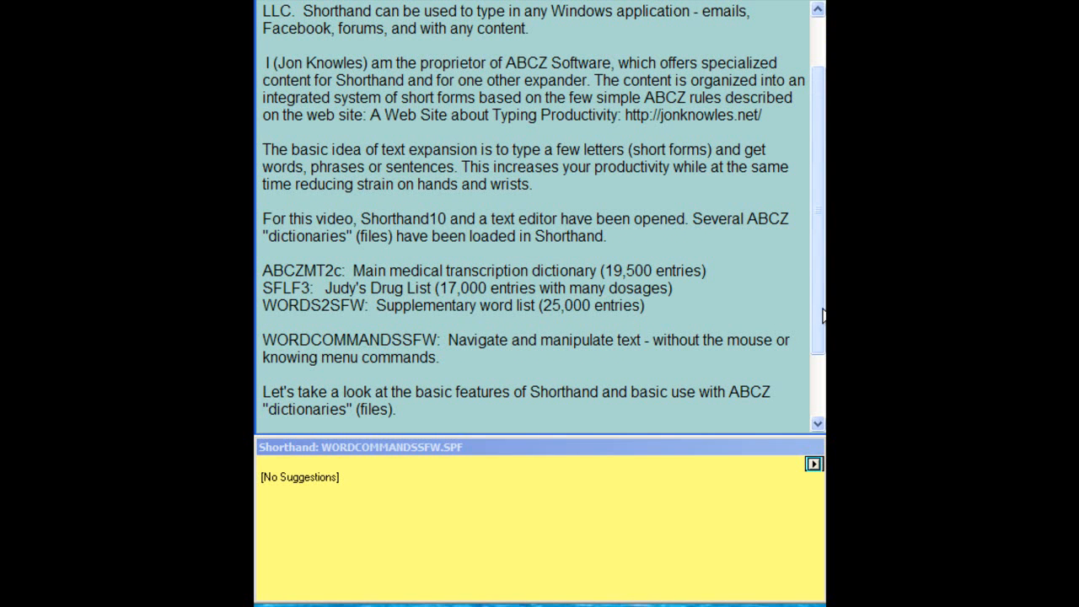
{"action": "mouse_move", "coordinate": [819, 316]}
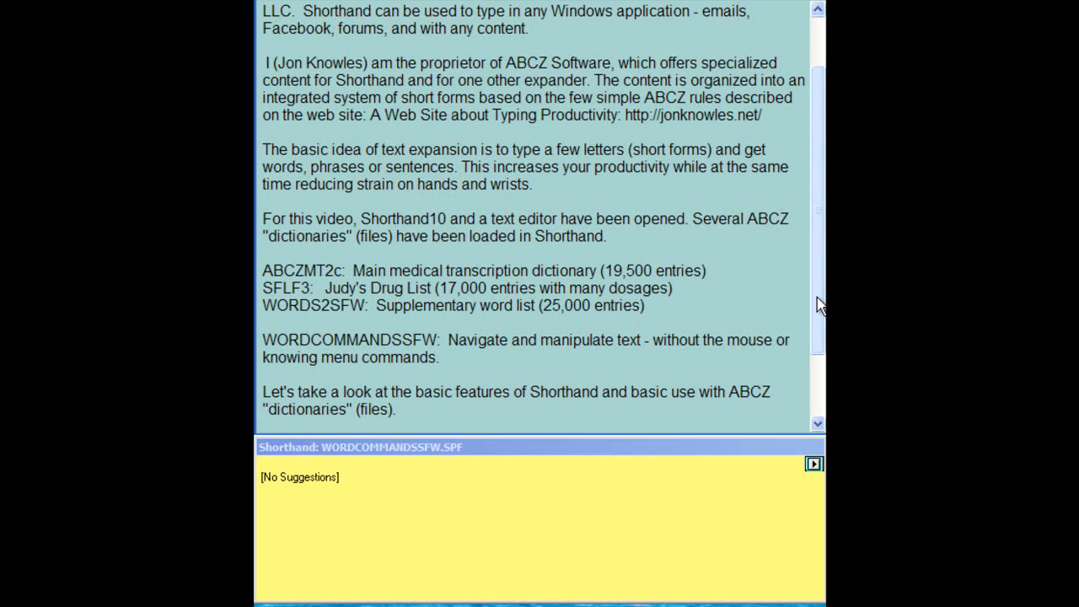
{"action": "scroll", "scroll_direction": "down", "scroll_amount": 3}
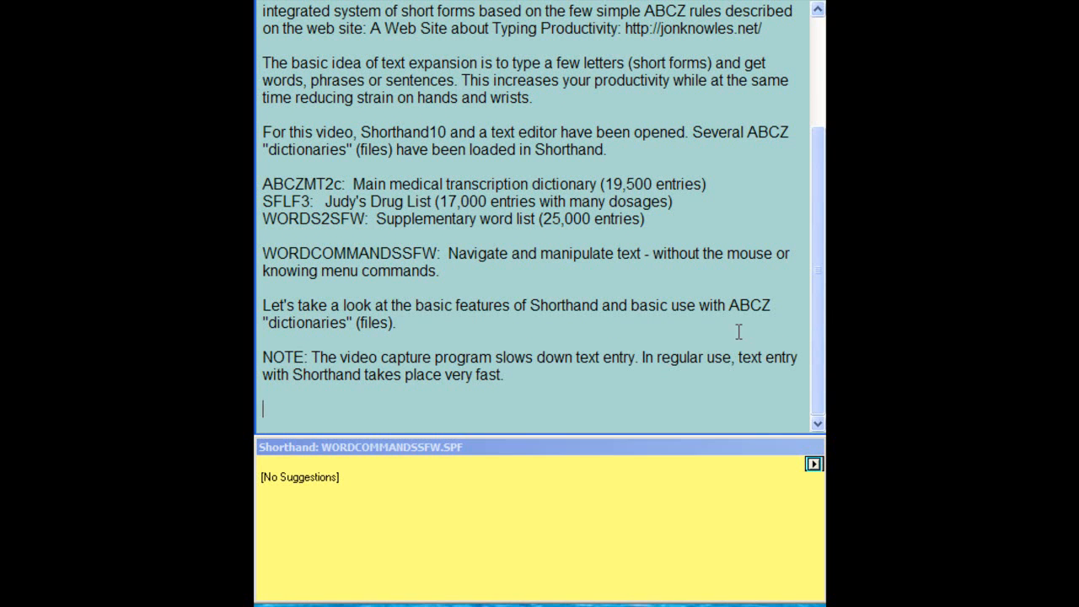
{"action": "mouse_move", "coordinate": [554, 486]}
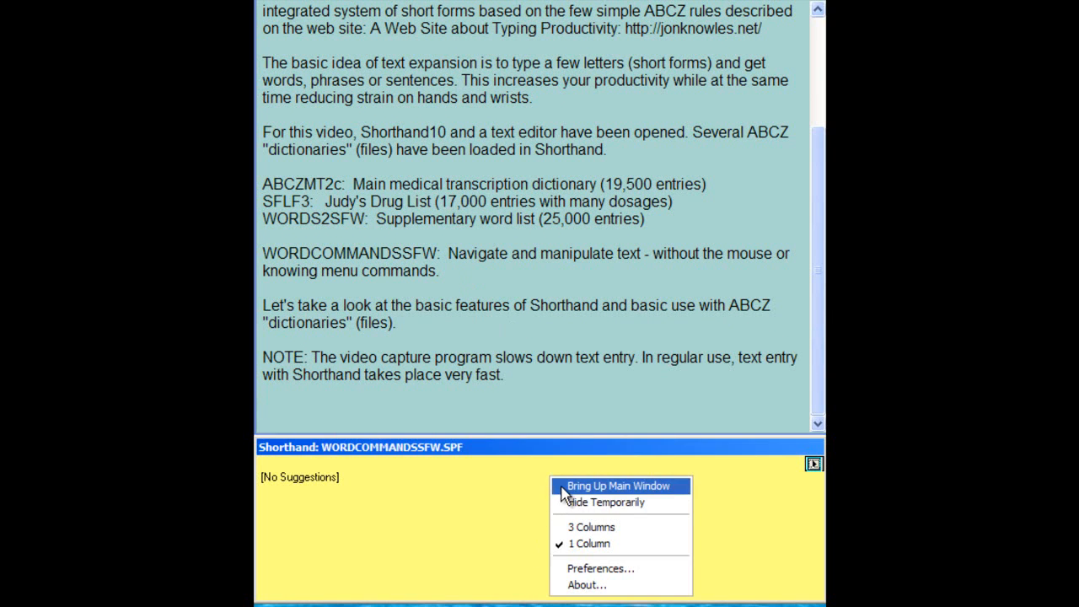
Step: Bring up the main window showing the WordCommandsSFW dictionary and other dictionary tabs
{"action": "left_click", "coordinate": [618, 486]}
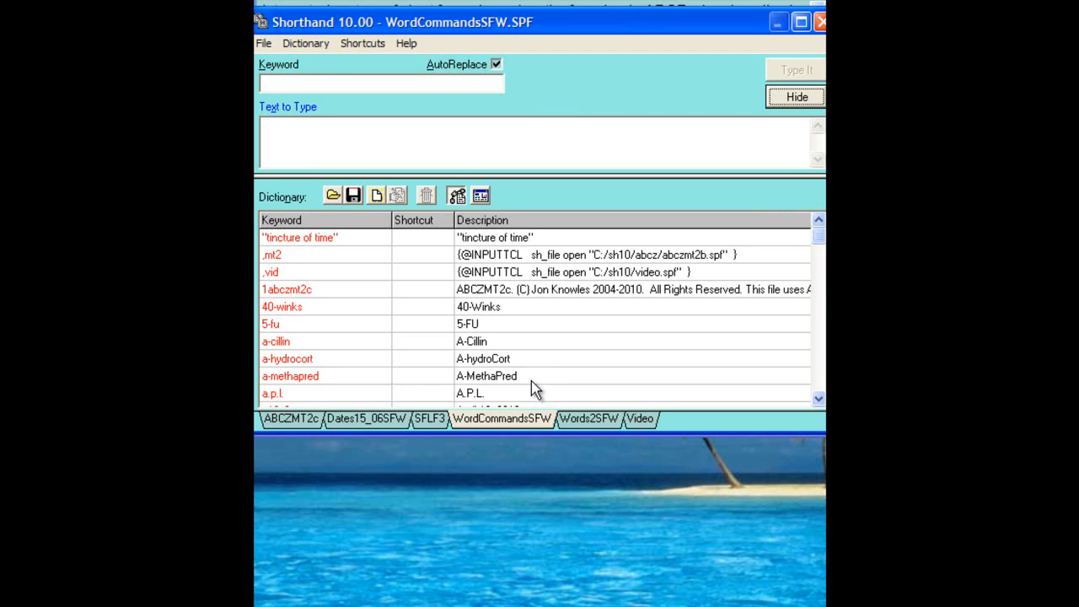
{"action": "mouse_move", "coordinate": [337, 408]}
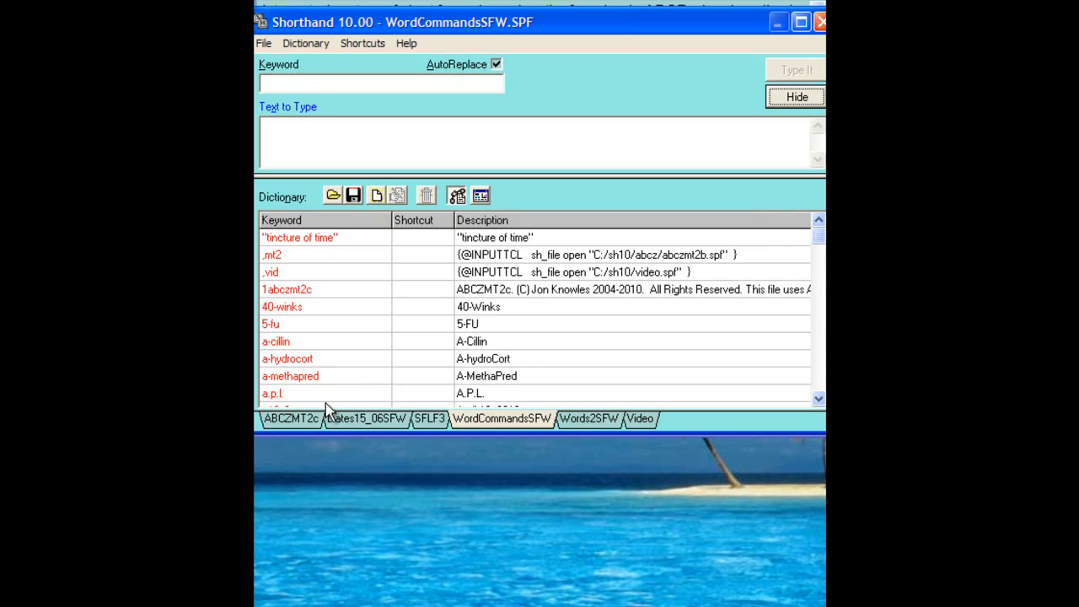
{"action": "mouse_move", "coordinate": [357, 423]}
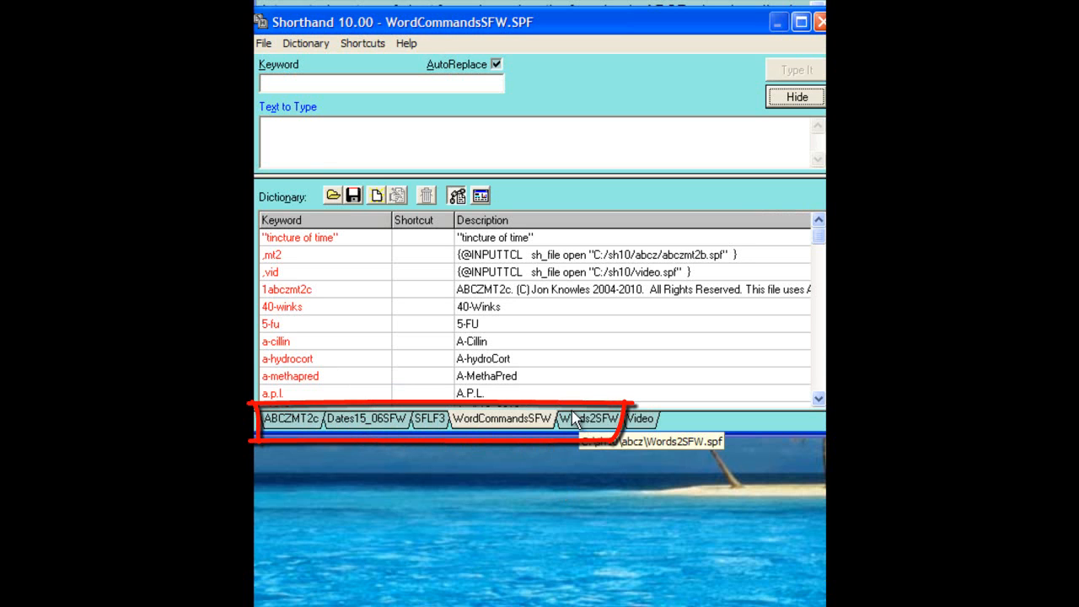
{"action": "mouse_move", "coordinate": [495, 221]}
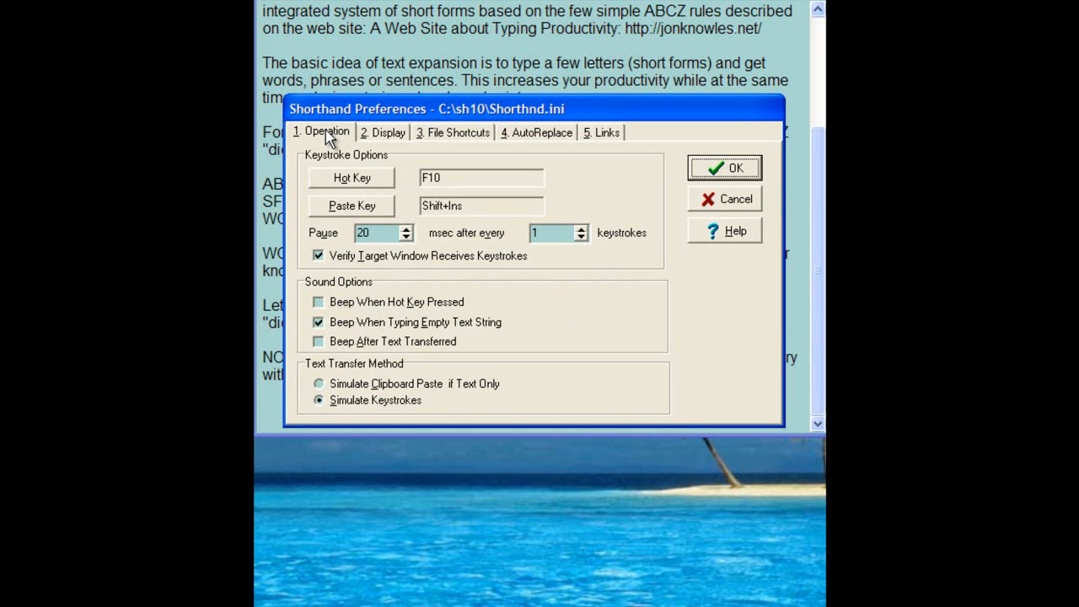
{"action": "mouse_move", "coordinate": [390, 136]}
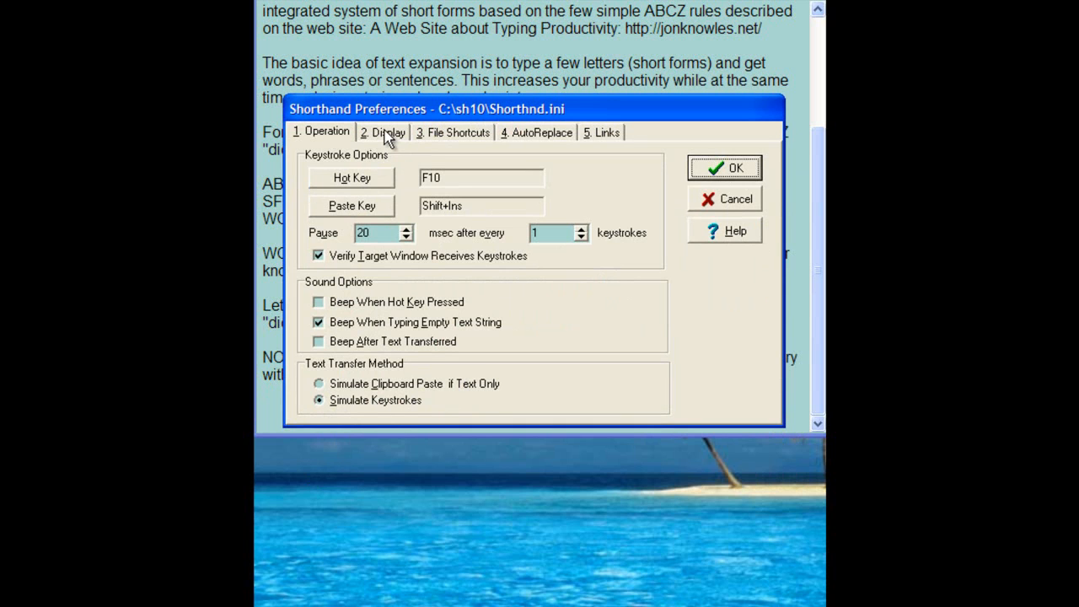
Step: Review the Display, File Shortcuts, AutoReplace and Links preferences, then accept them
{"action": "left_click", "coordinate": [384, 133]}
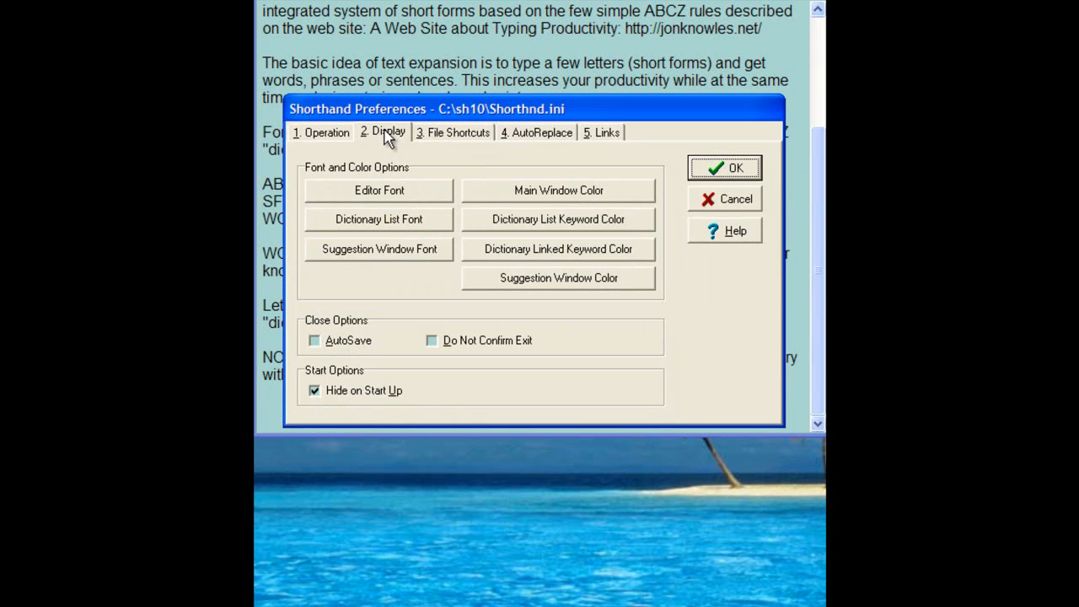
{"action": "mouse_move", "coordinate": [483, 138]}
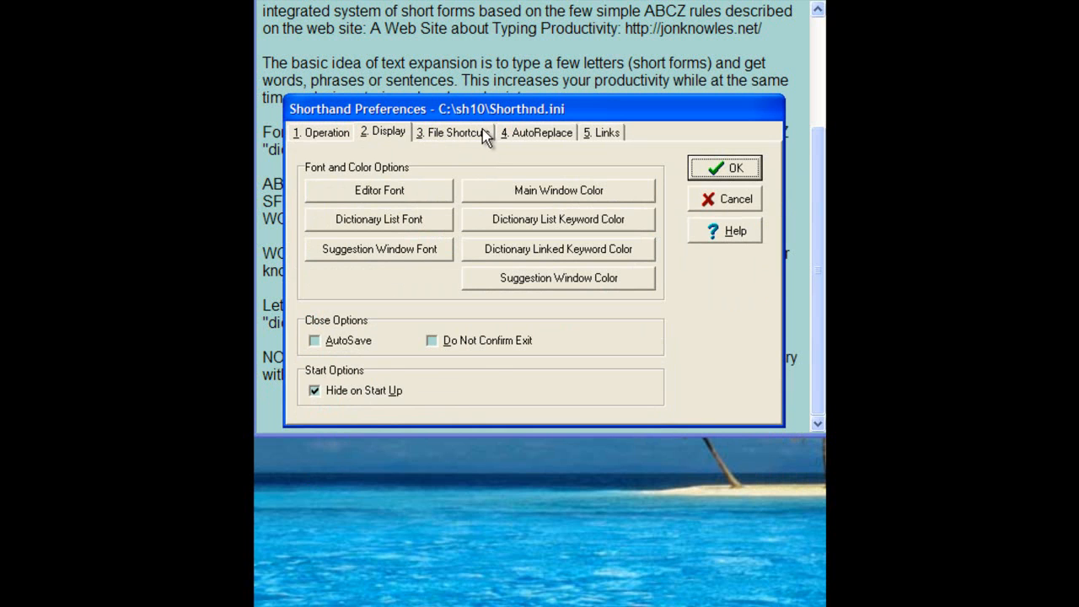
{"action": "left_click", "coordinate": [454, 133]}
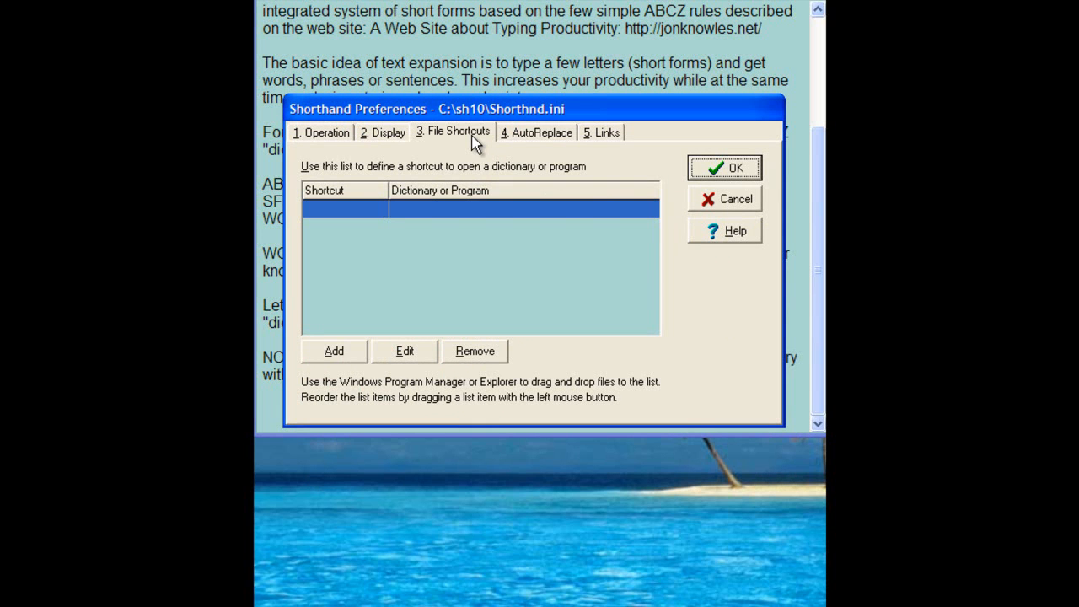
{"action": "left_click", "coordinate": [538, 133]}
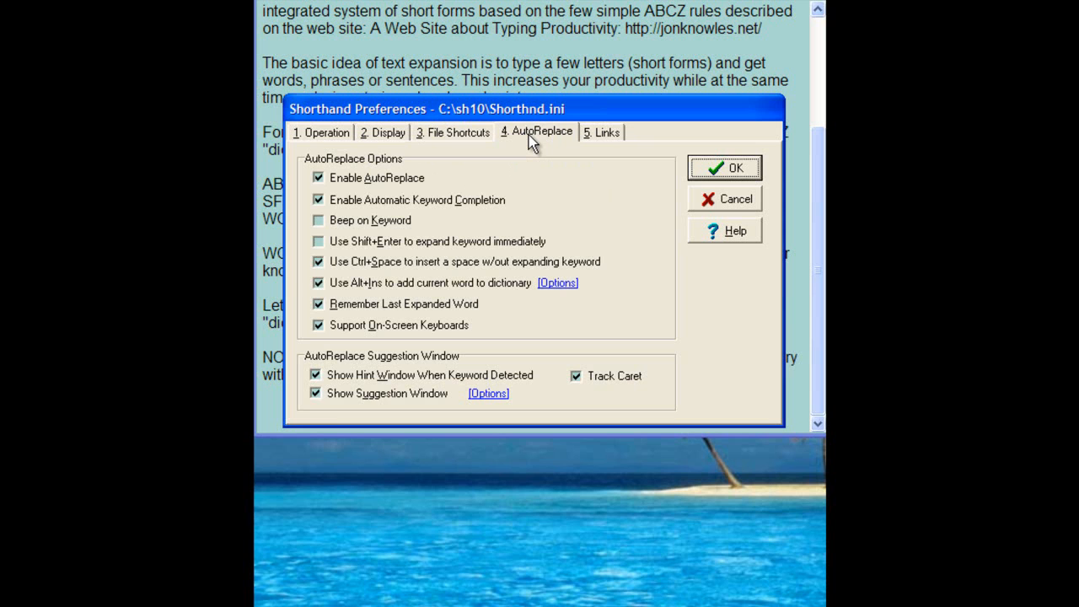
{"action": "mouse_move", "coordinate": [434, 362]}
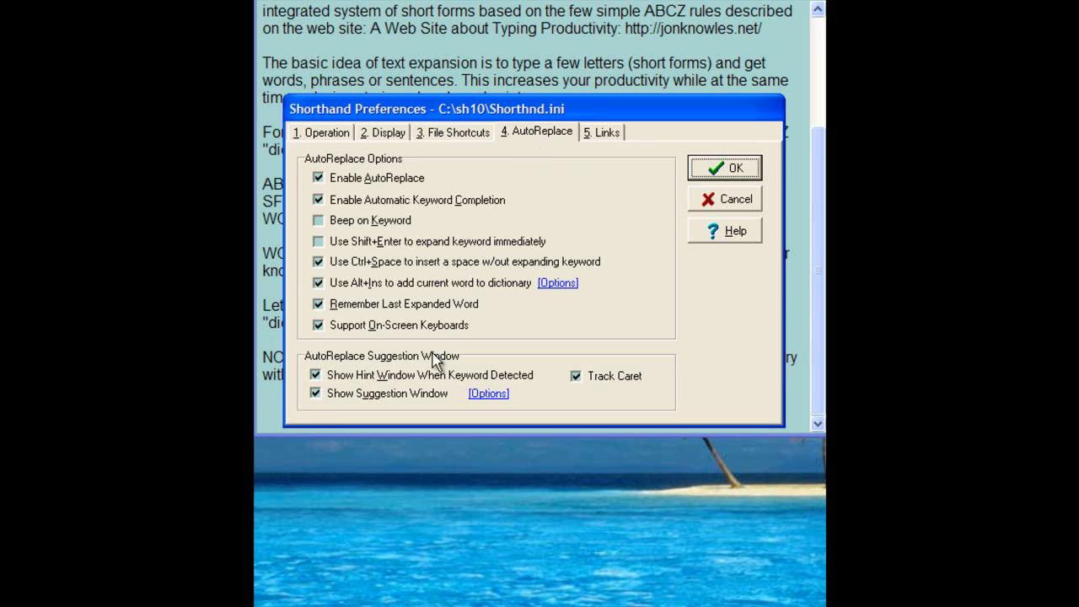
{"action": "mouse_move", "coordinate": [402, 385]}
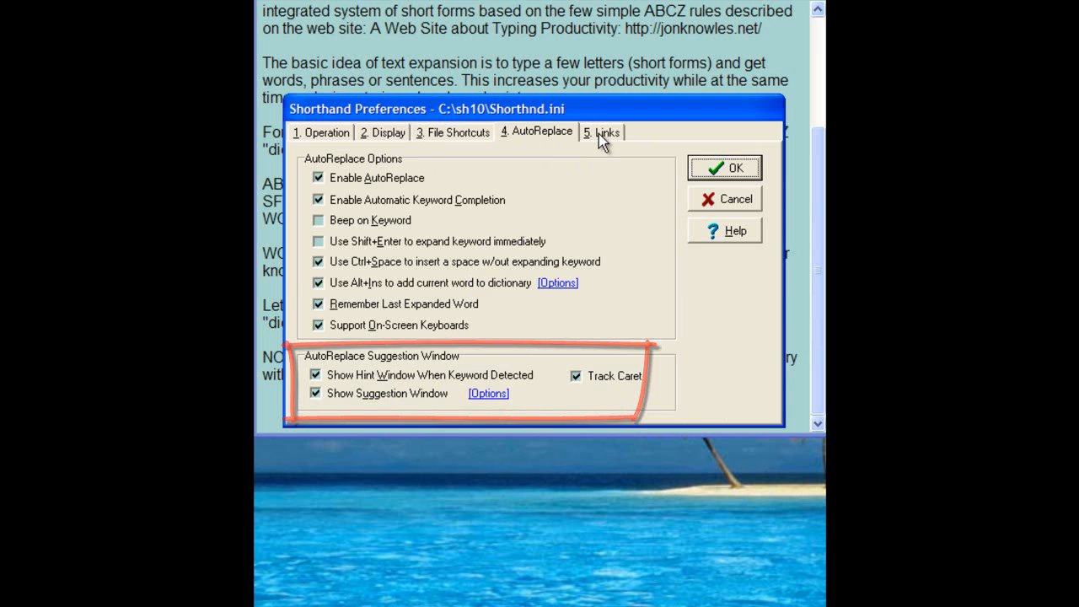
{"action": "left_click", "coordinate": [602, 131]}
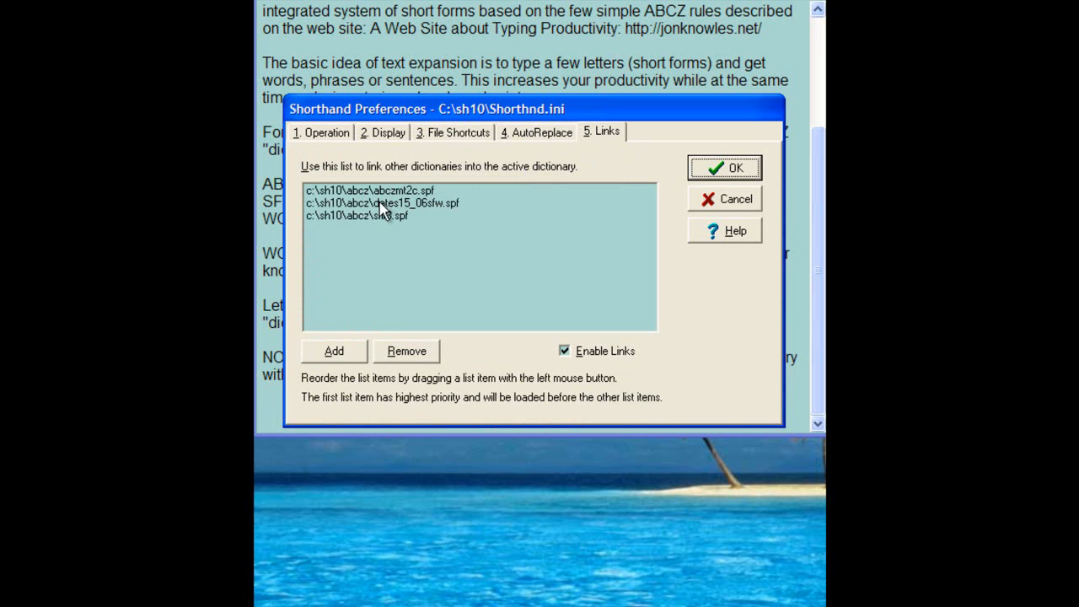
{"action": "mouse_move", "coordinate": [384, 242]}
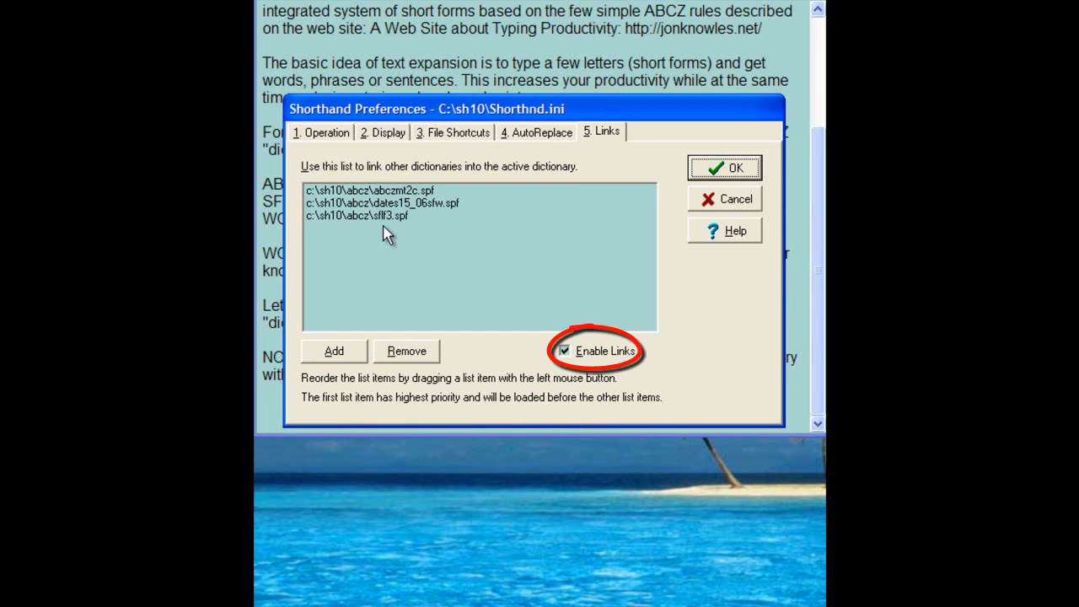
{"action": "mouse_move", "coordinate": [390, 192]}
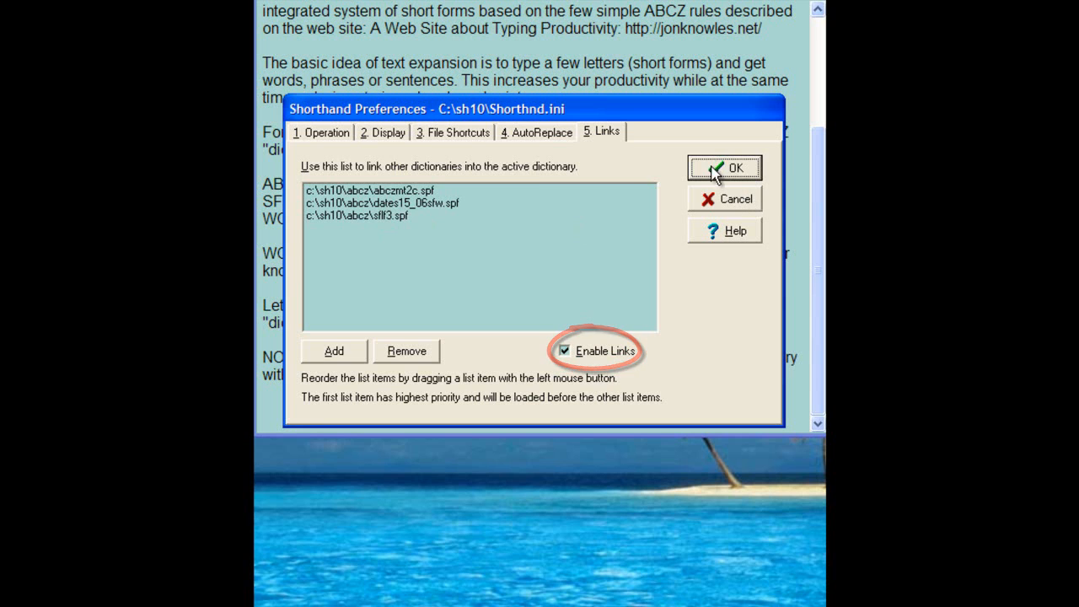
{"action": "left_click", "coordinate": [725, 168]}
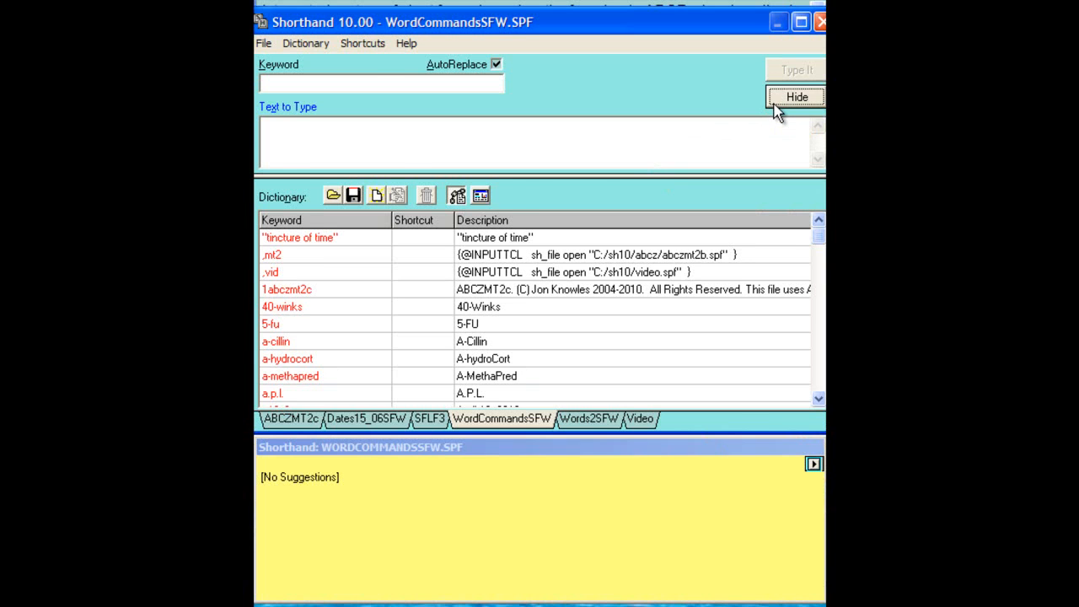
Step: Hide the main window and set the suggestion window to 1 Column
{"action": "left_click", "coordinate": [795, 96]}
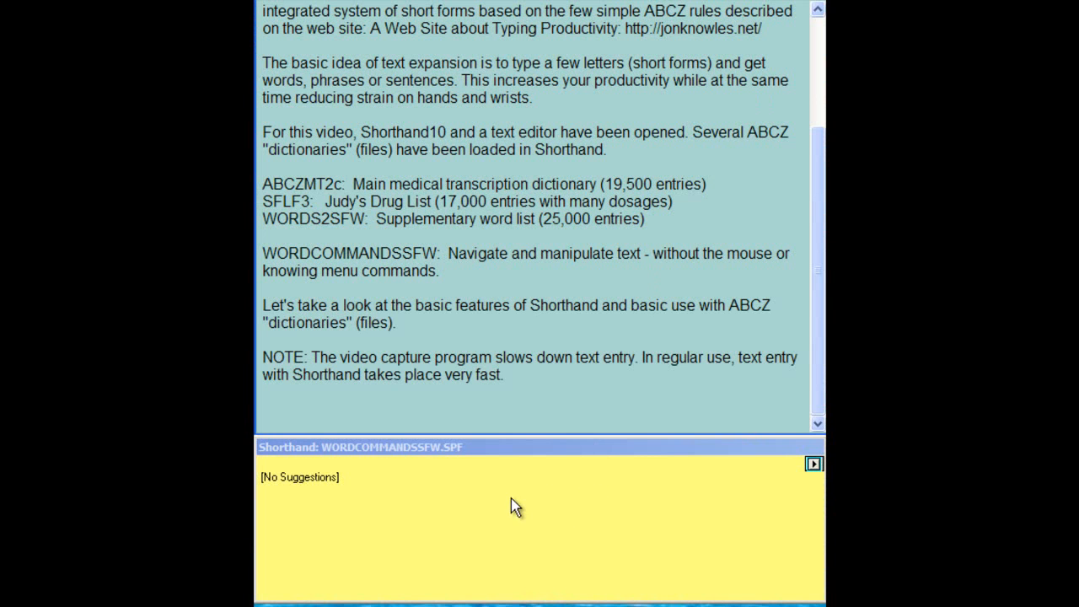
{"action": "right_click", "coordinate": [513, 506]}
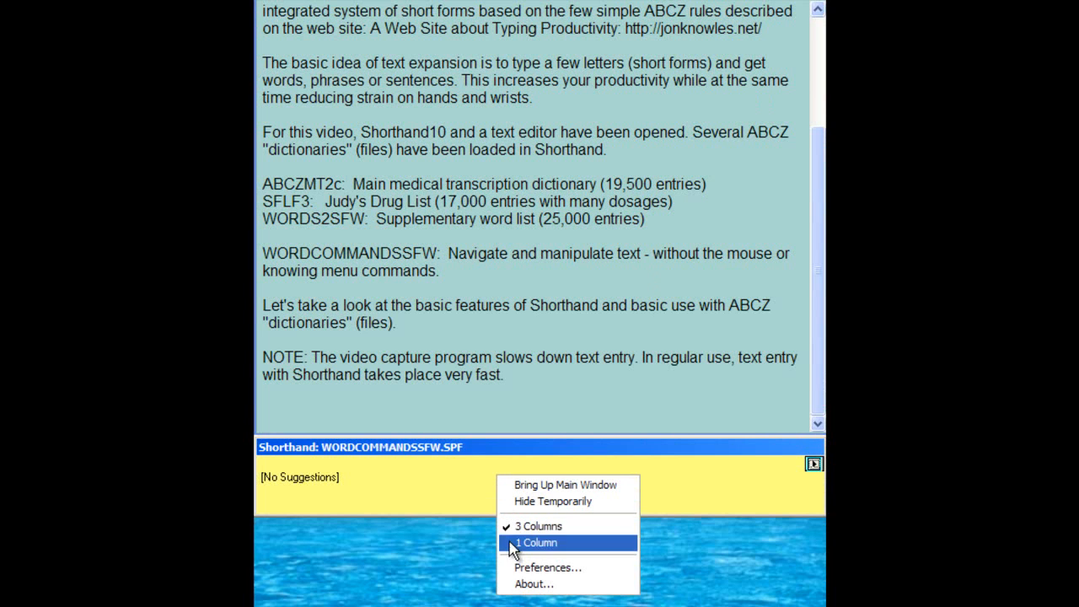
{"action": "left_click", "coordinate": [543, 543]}
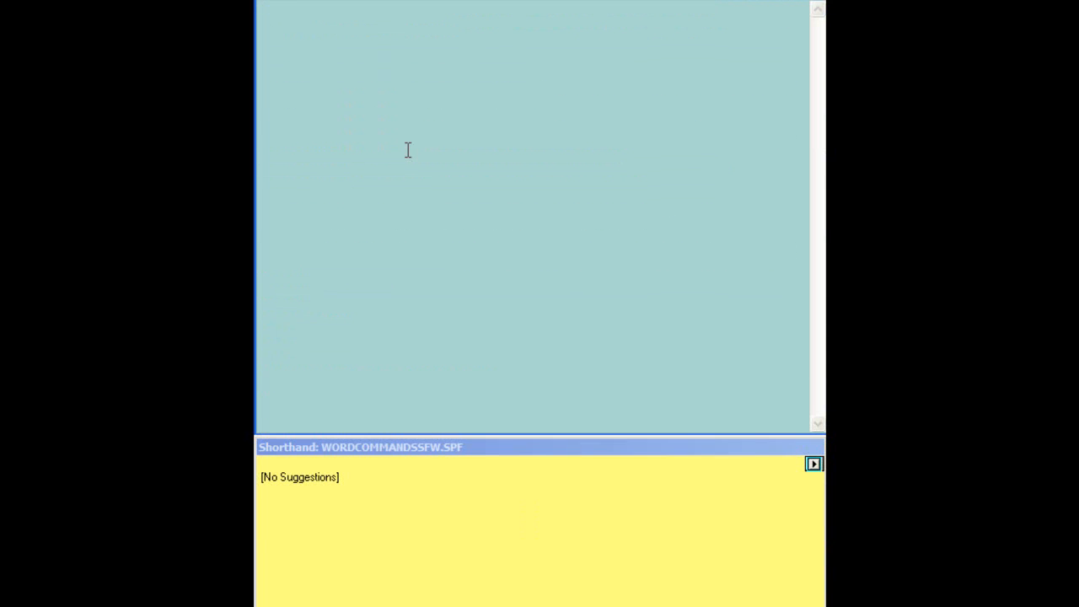
{"action": "mouse_move", "coordinate": [402, 147]}
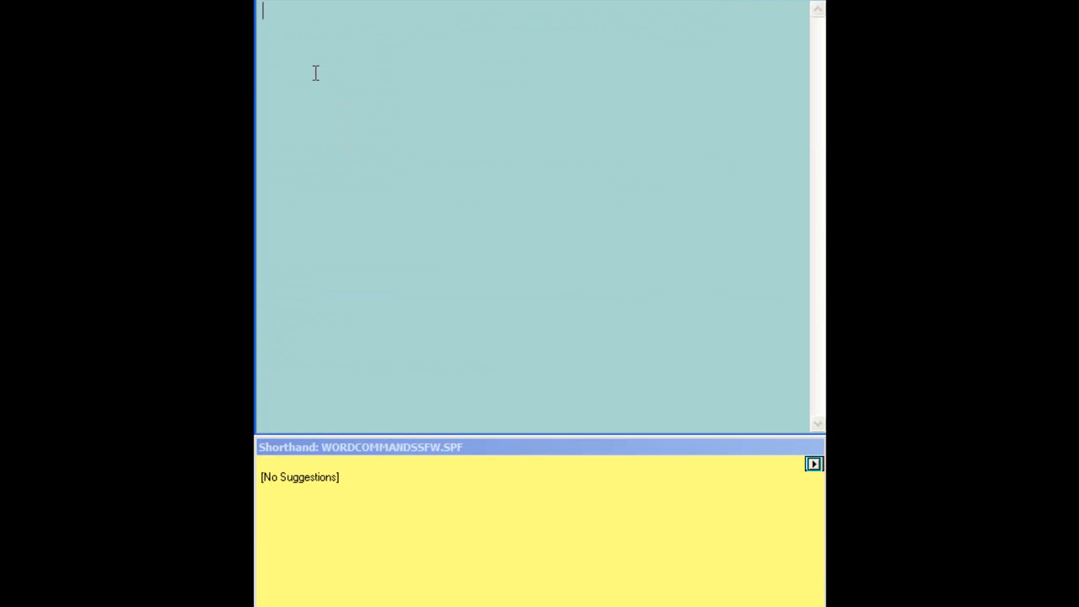
Step: Type the first line using the incb and imob expansions for consultation and office
{"action": "type", "text": "IH"}
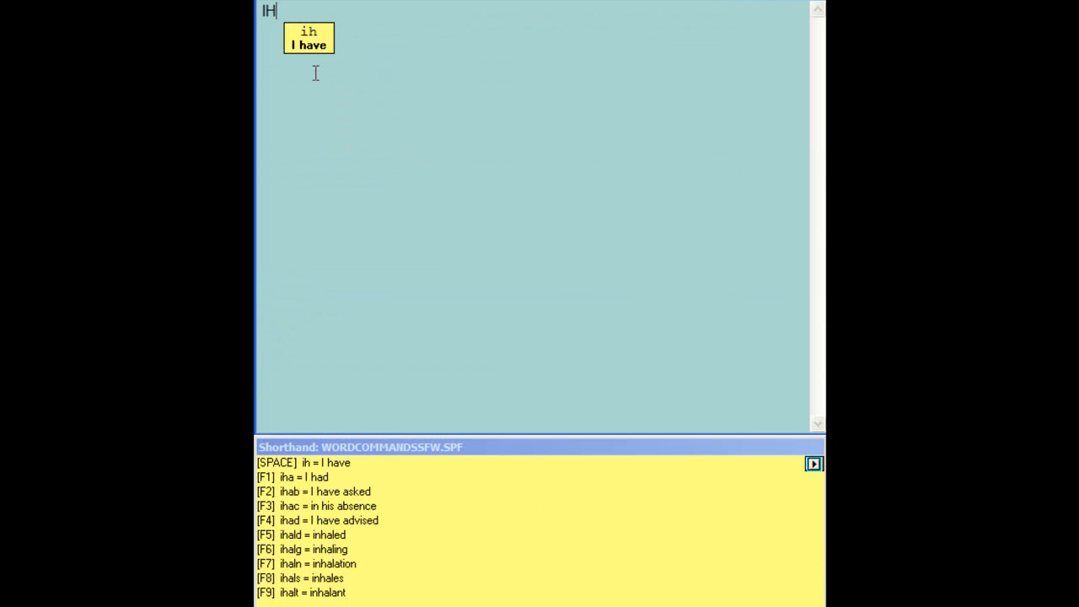
{"action": "type", "text": "to"}
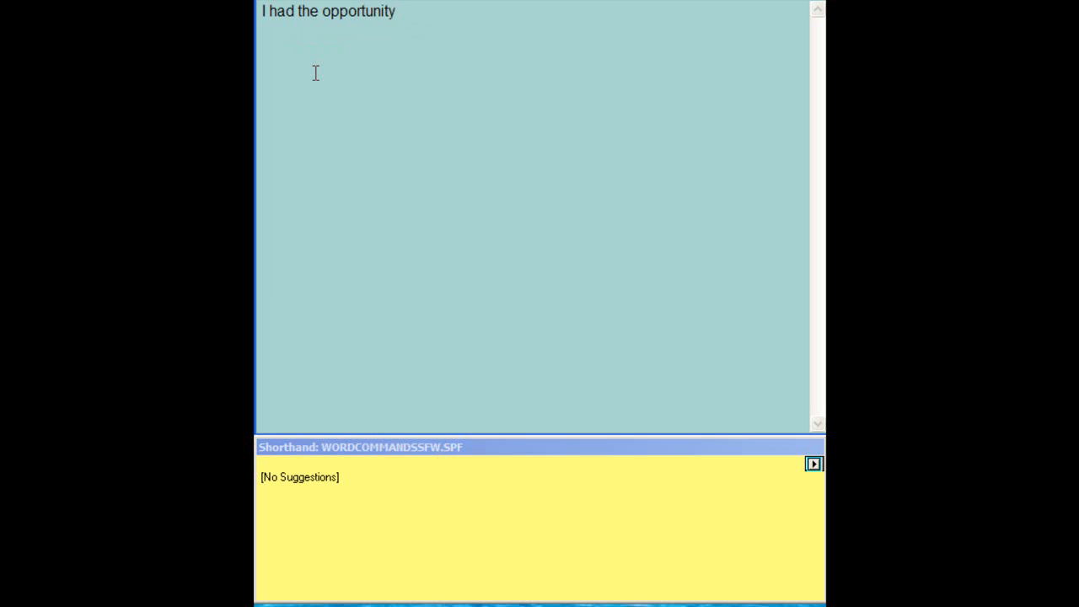
{"action": "type", "text": "to see tp"}
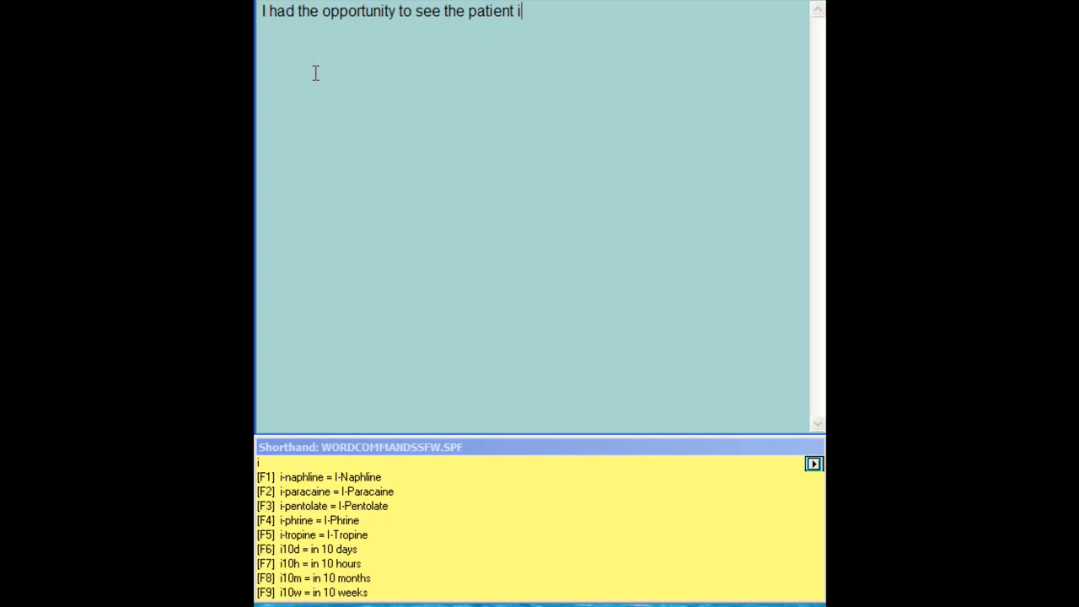
{"action": "type", "text": "nc"}
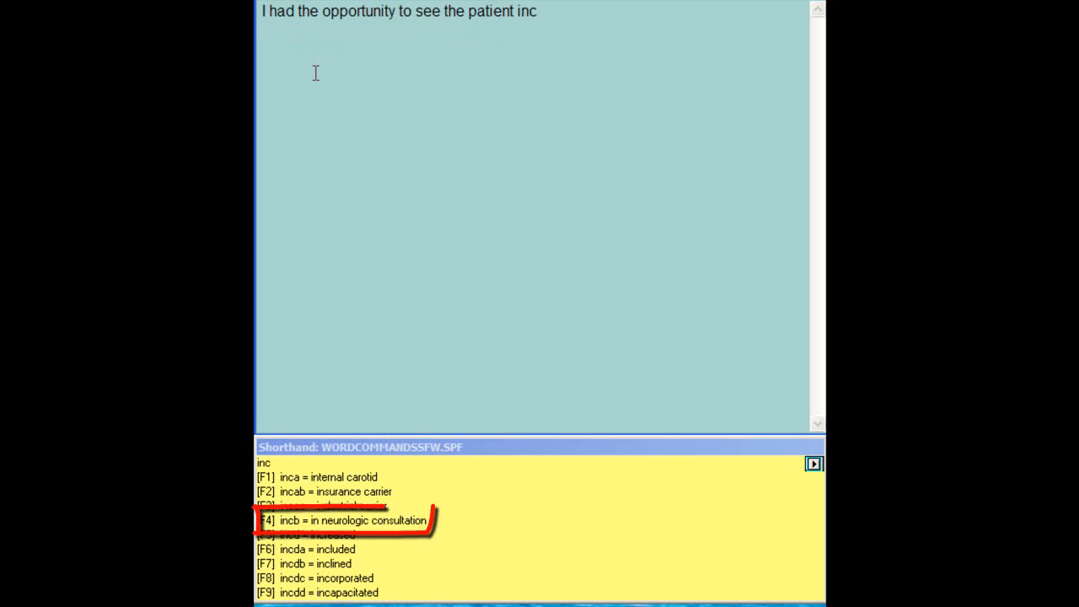
{"action": "type", "text": "b"}
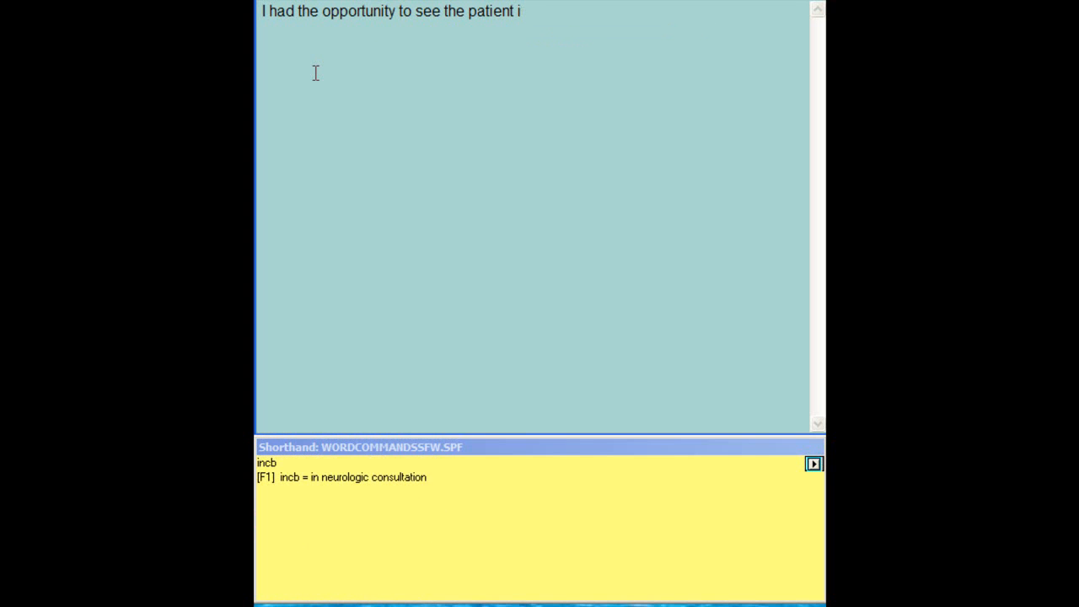
{"action": "key", "text": "F1"}
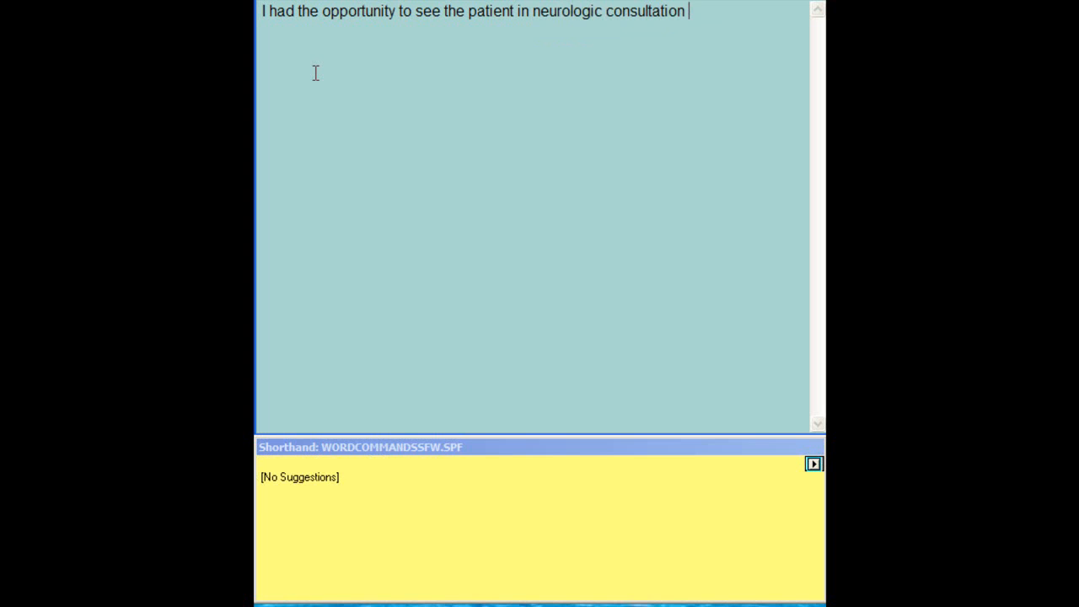
{"action": "type", "text": "imob"}
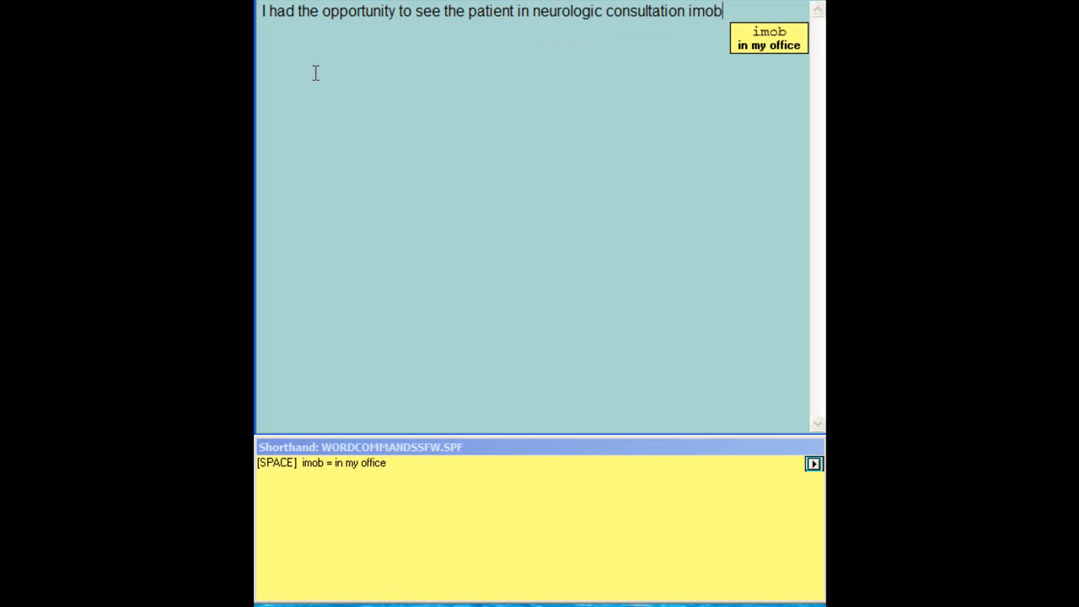
{"action": "key", "text": "space"}
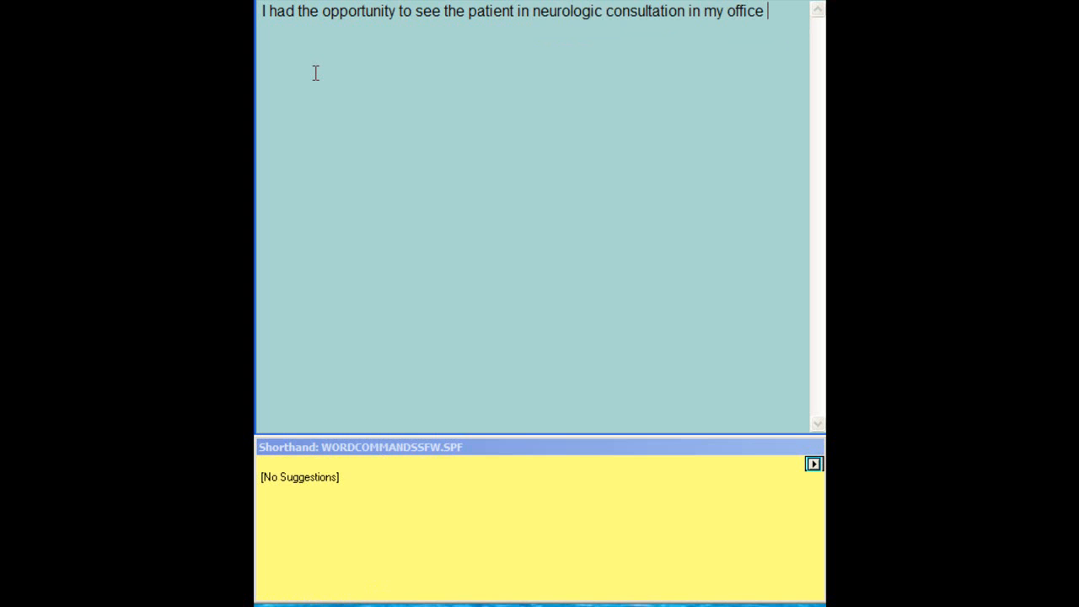
Step: Add 'on December 30, 2010' by expanding the d30 date abbreviation
{"action": "type", "text": "on d"}
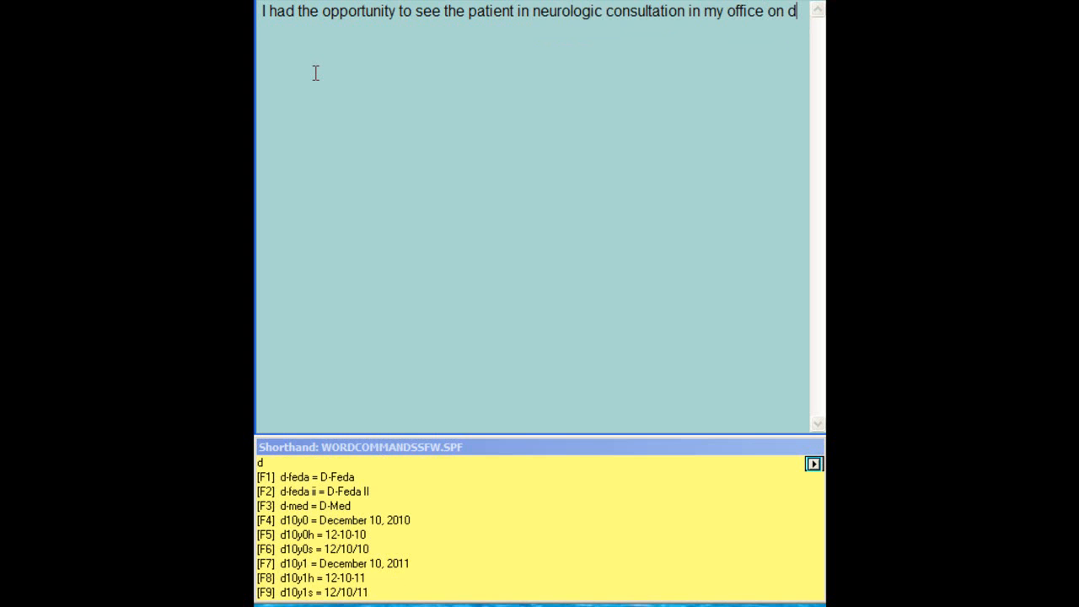
{"action": "type", "text": "30"}
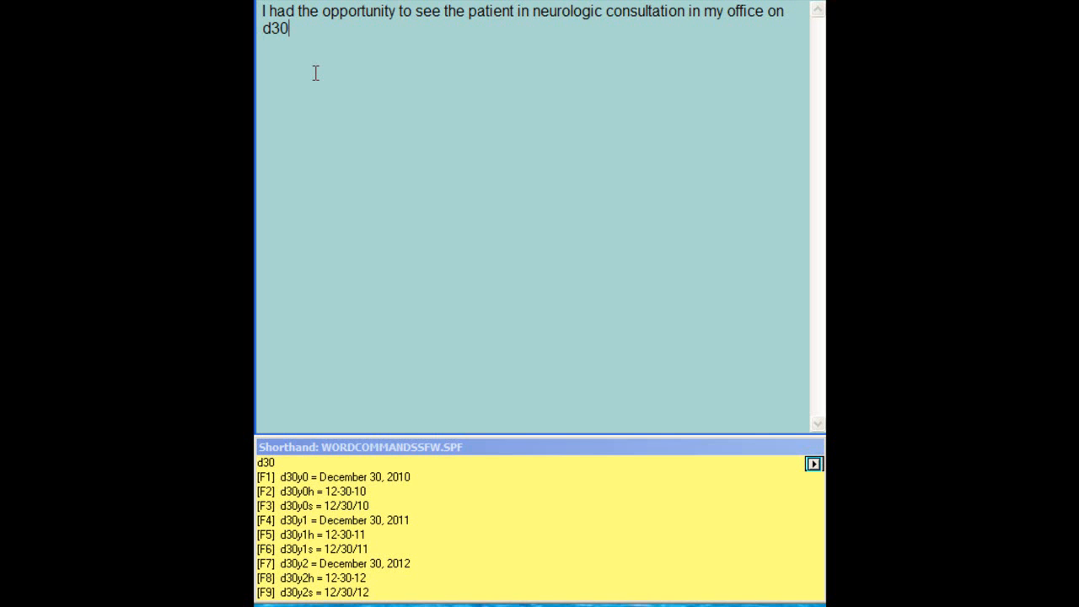
{"action": "key", "text": "F1"}
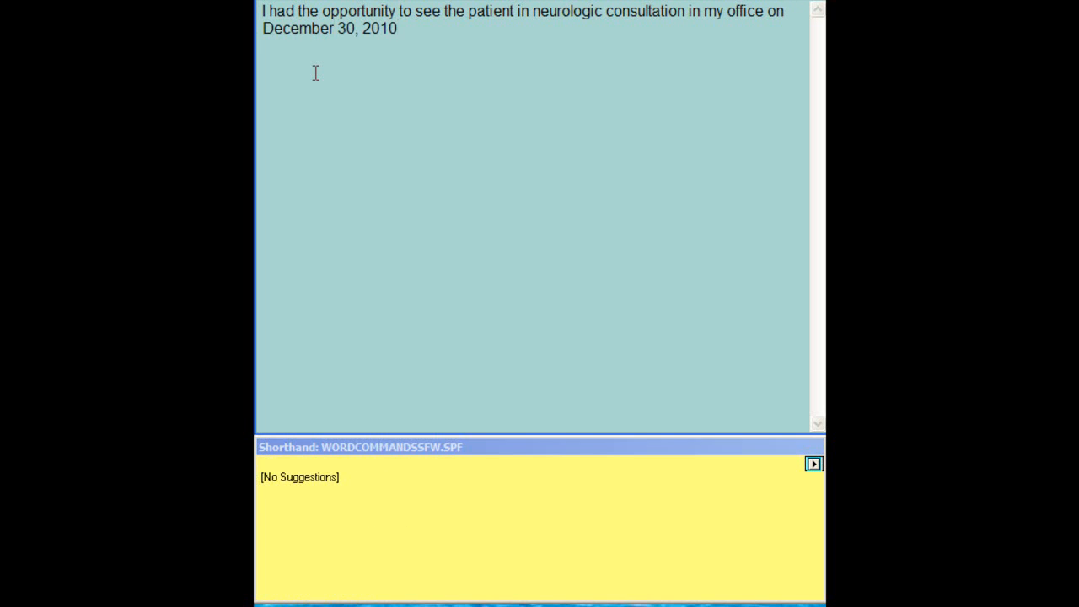
Step: End the sentence and type 'The patient was prescribed amiodarone 400 mg.' on a new line
{"action": "type", "text": "."}
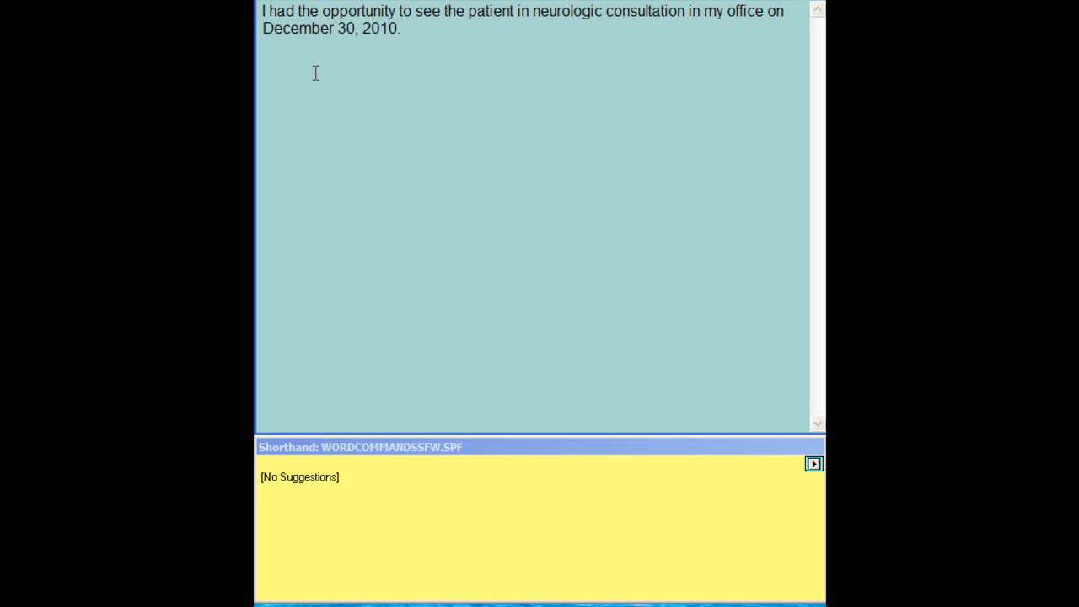
{"action": "type", "text": "Tp"}
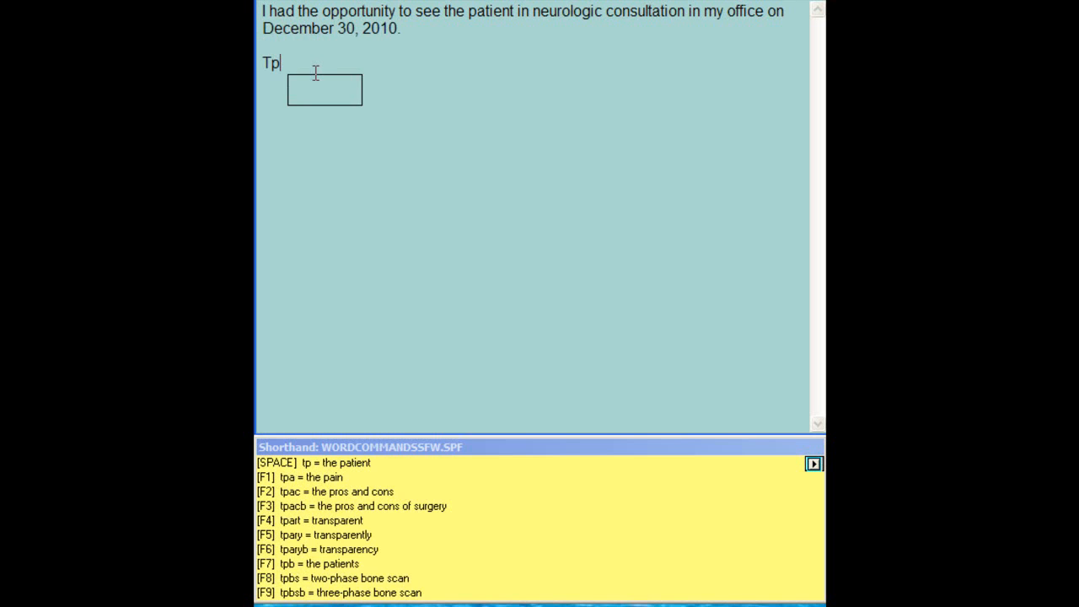
{"action": "type", "text": "was predd"}
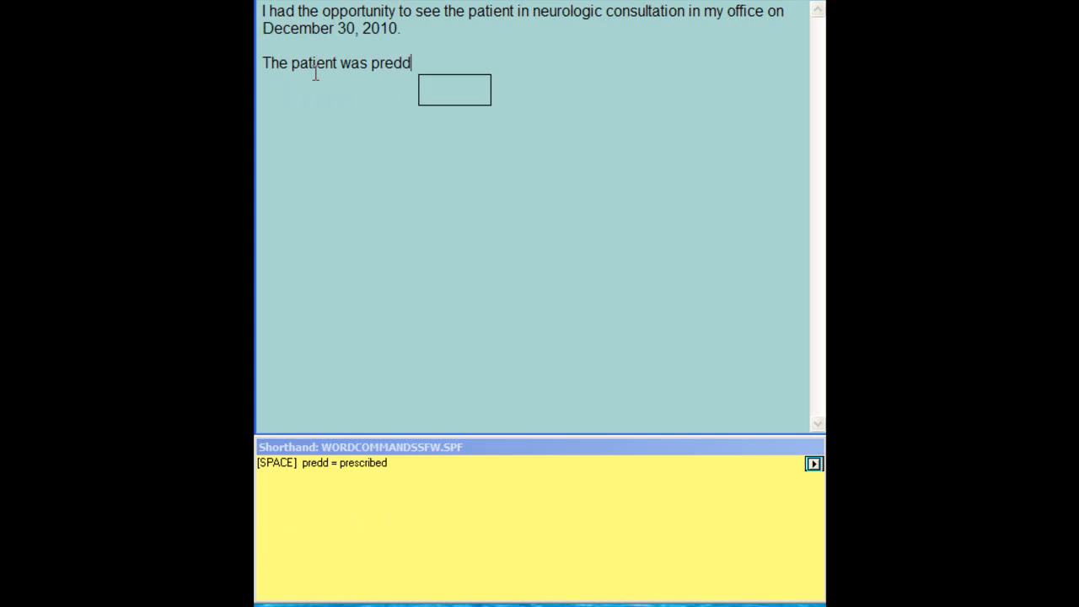
{"action": "key", "text": "space"}
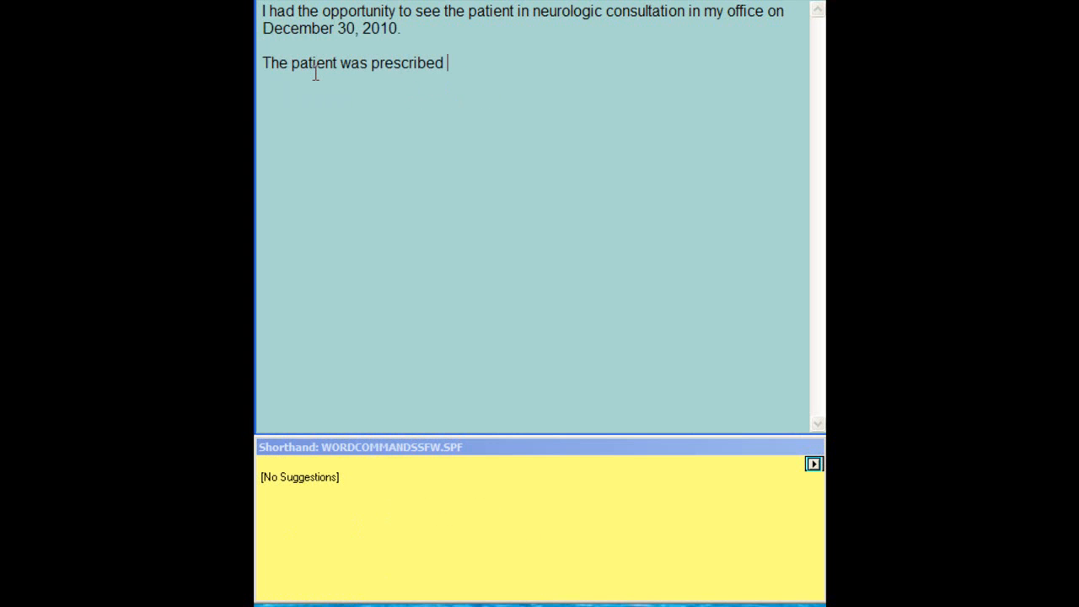
{"action": "type", "text": "amio"}
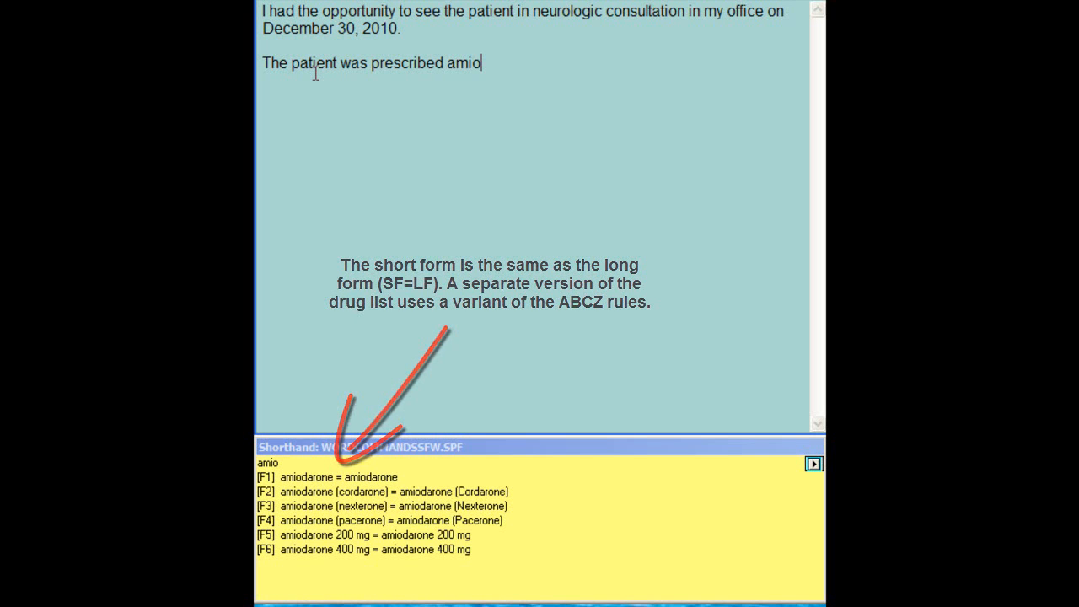
{"action": "type", "text": "dar"}
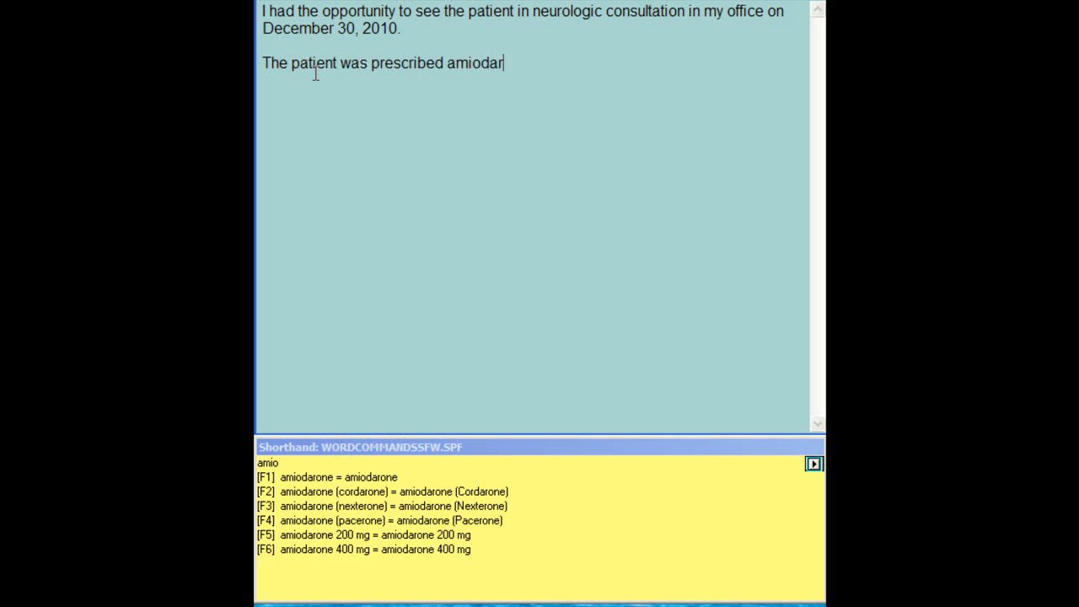
{"action": "key", "text": "F6"}
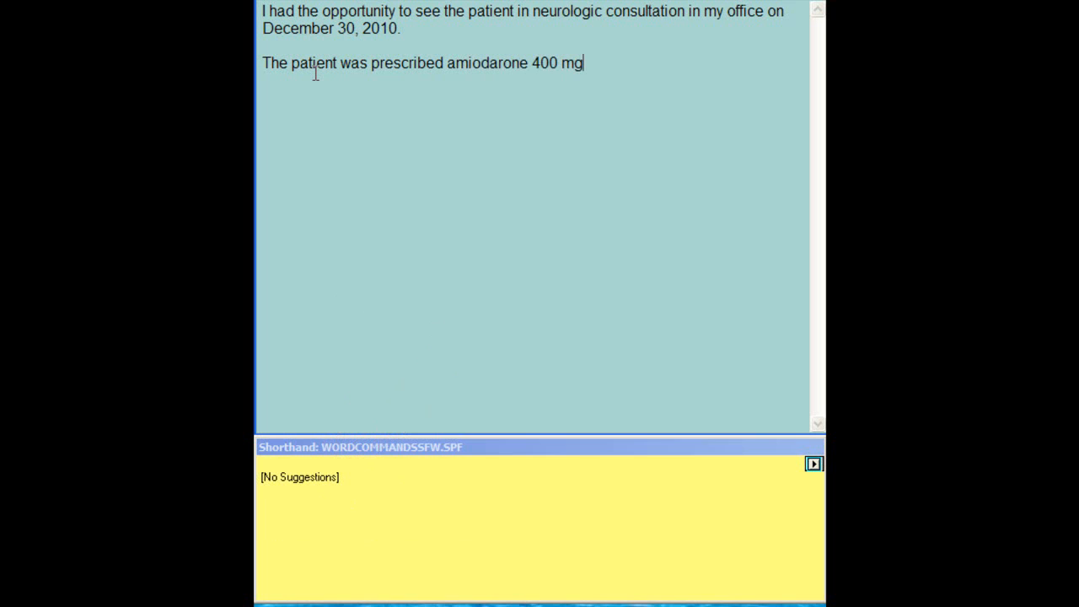
{"action": "type", "text": "."}
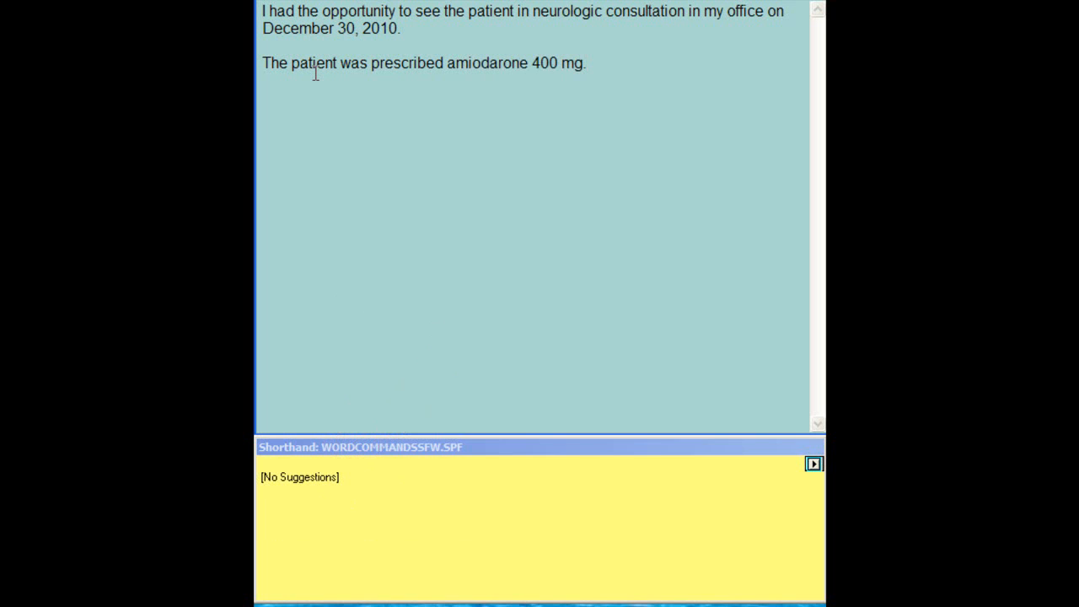
{"action": "key", "text": "enter"}
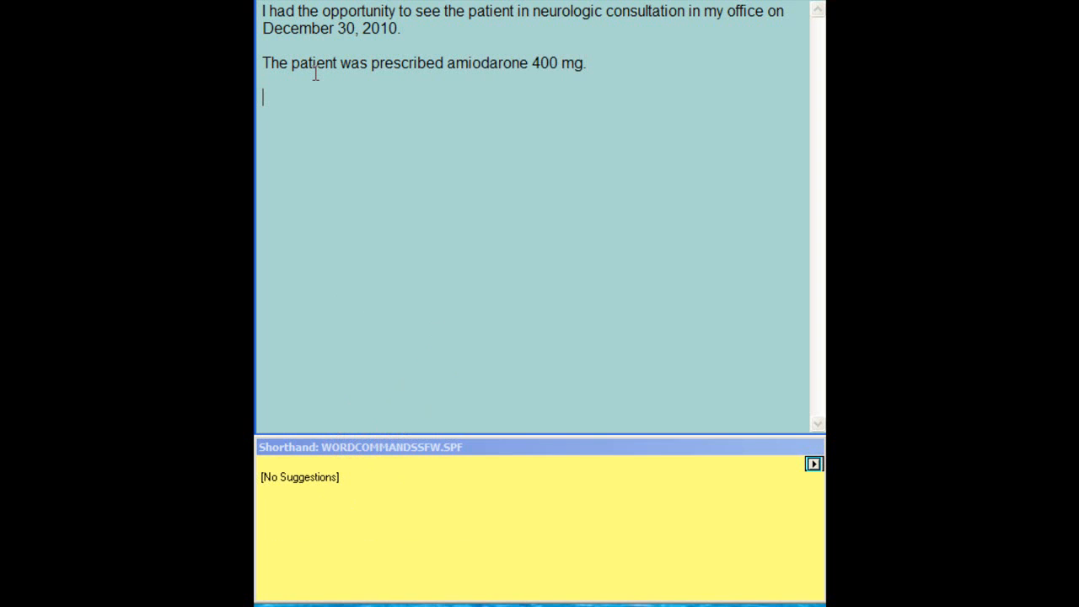
Step: Expand dnh, dist, shb and hhb into 'do not hesitate', 'disability status', 'she/he has been'
{"action": "type", "text": "p"}
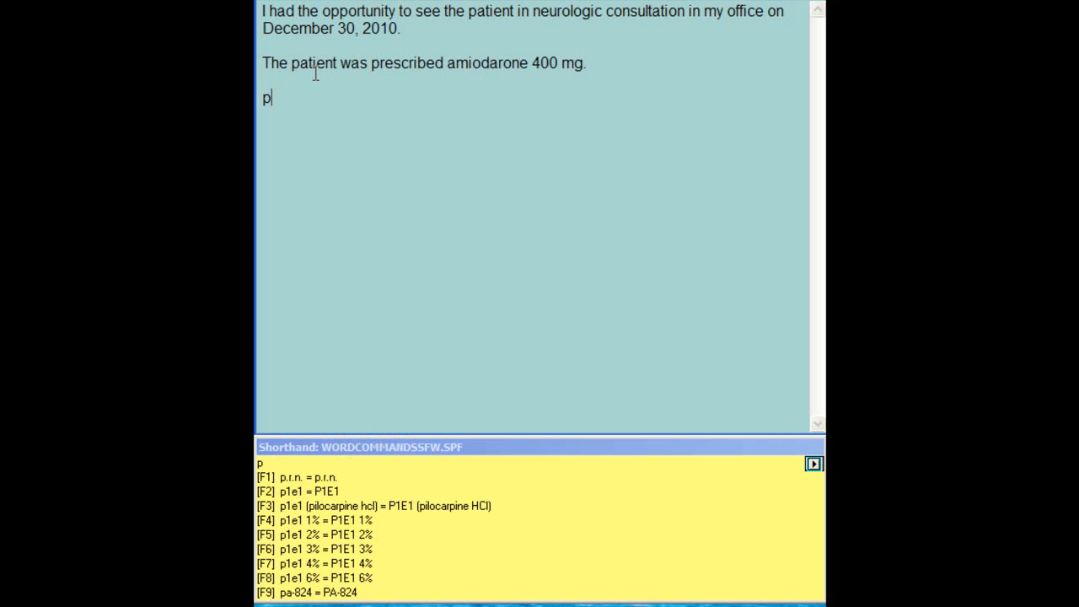
{"action": "type", "text": "dnh"}
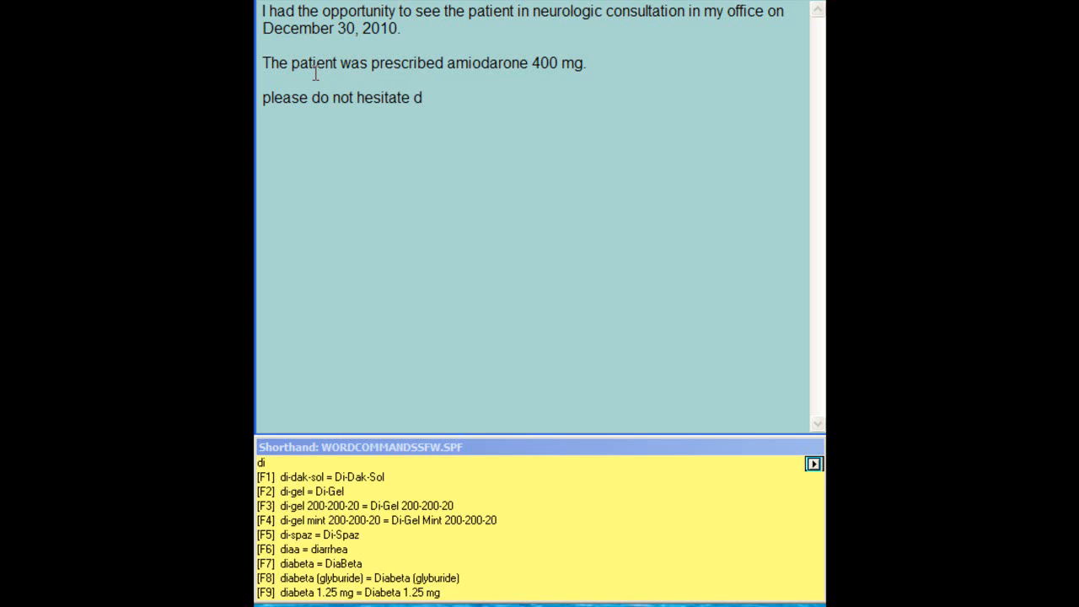
{"action": "type", "text": "ist"}
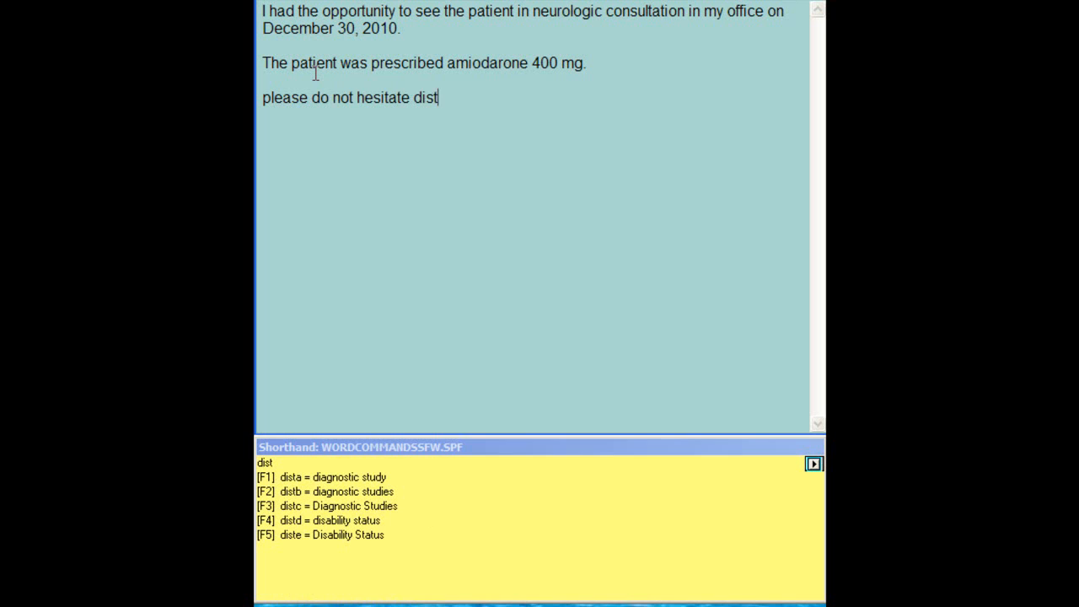
{"action": "key", "text": "F4"}
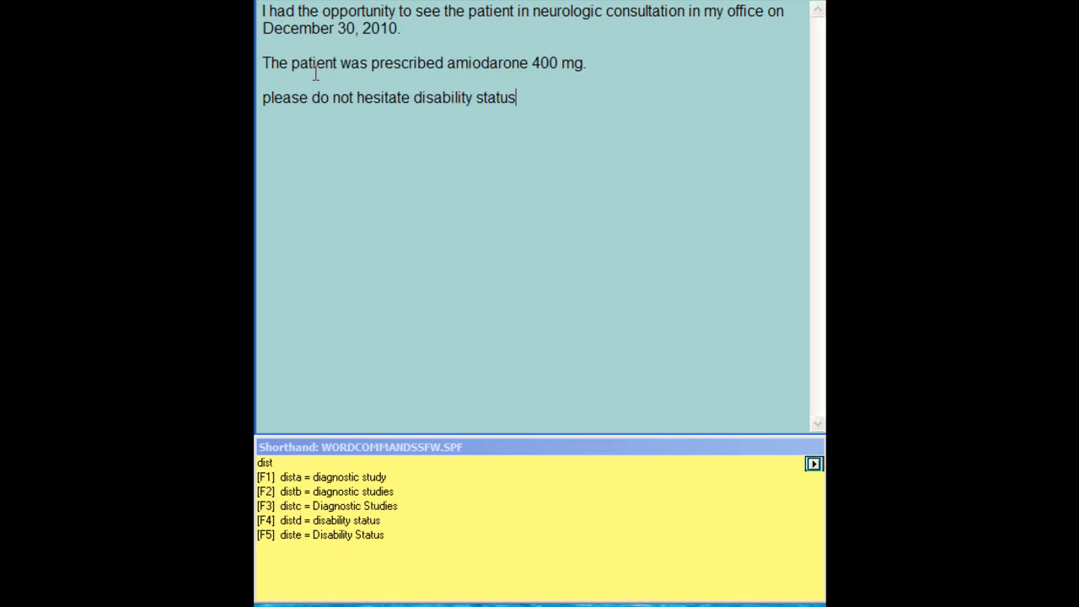
{"action": "type", "text": "\" \""}
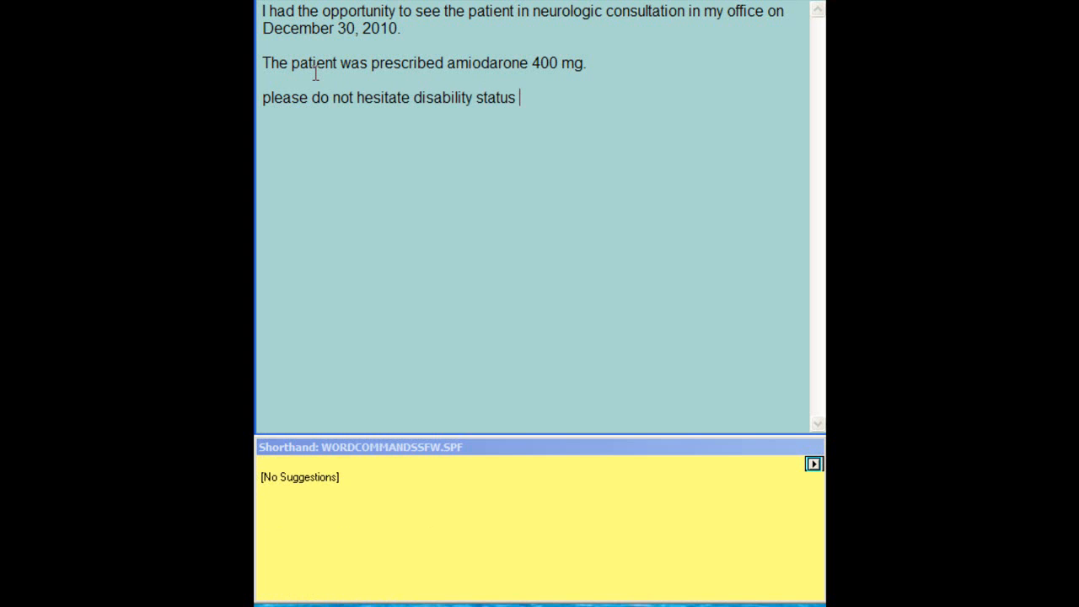
{"action": "type", "text": "shb"}
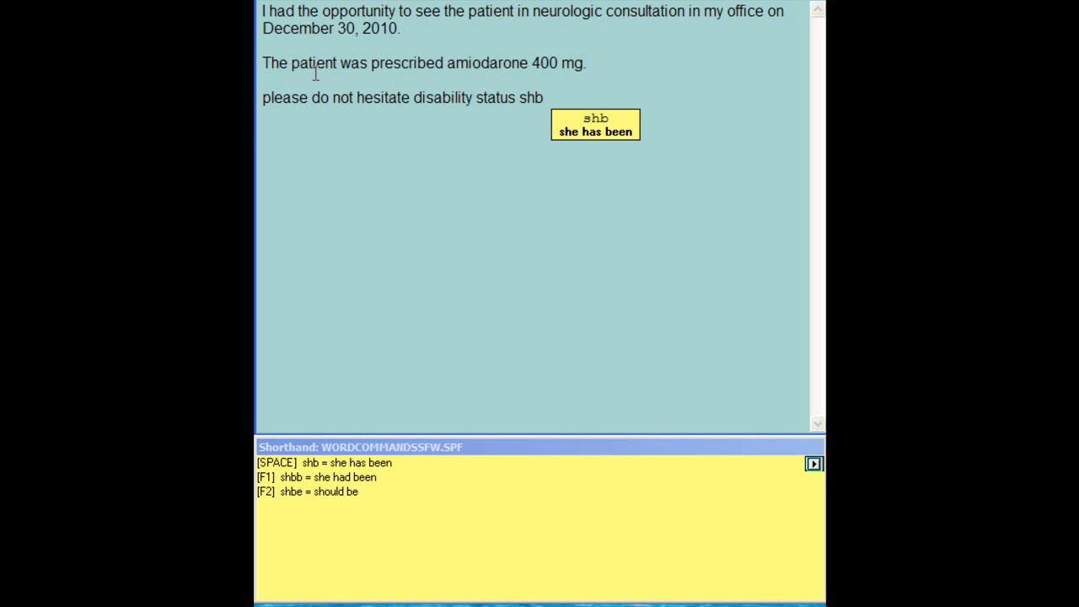
{"action": "type", "text": "hhb"}
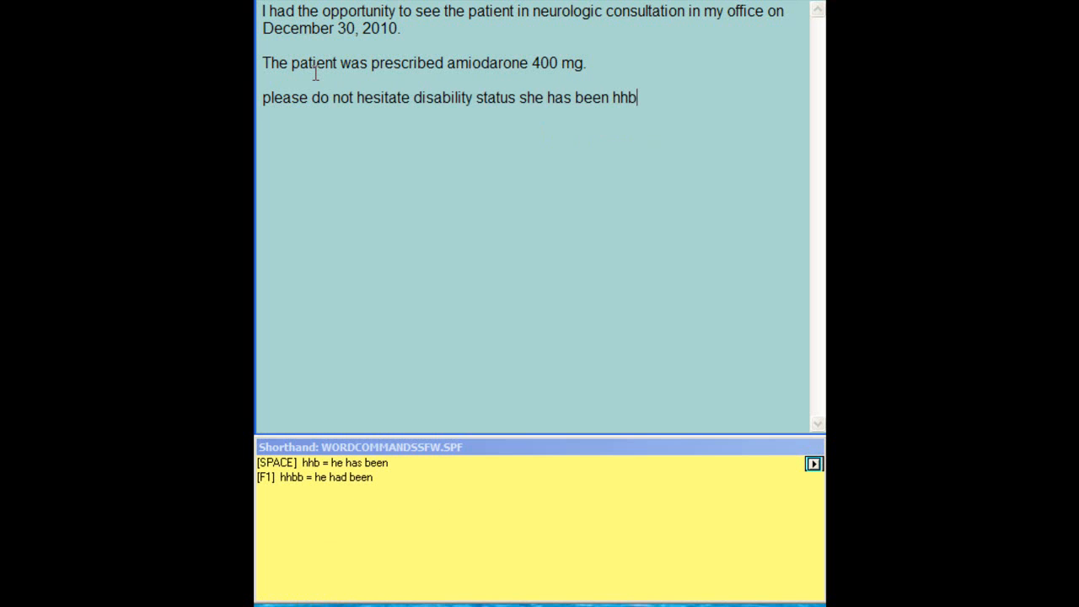
{"action": "key", "text": "space"}
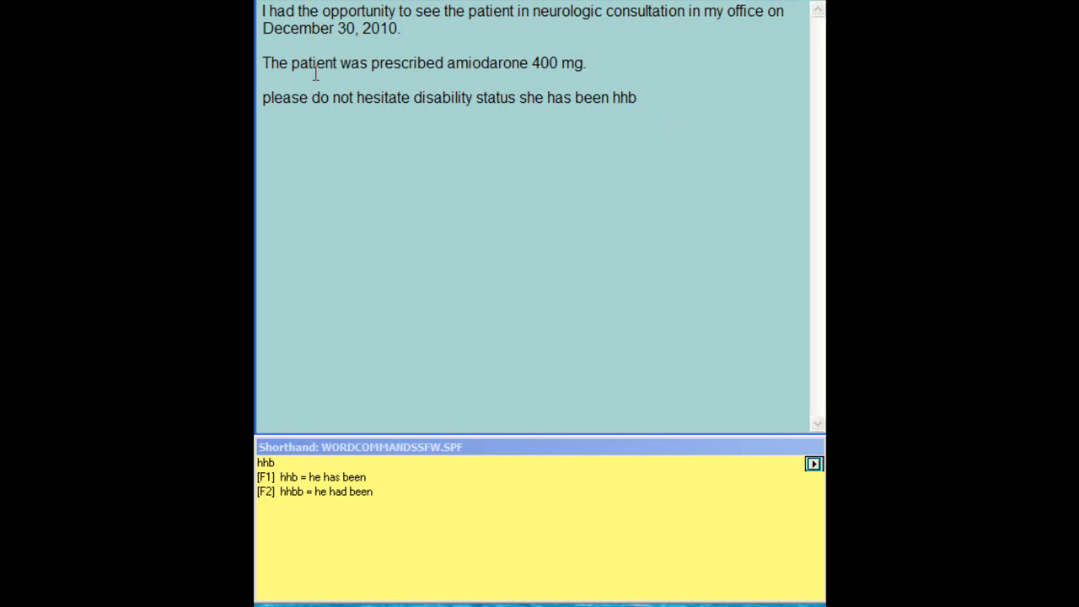
{"action": "key", "text": "F1"}
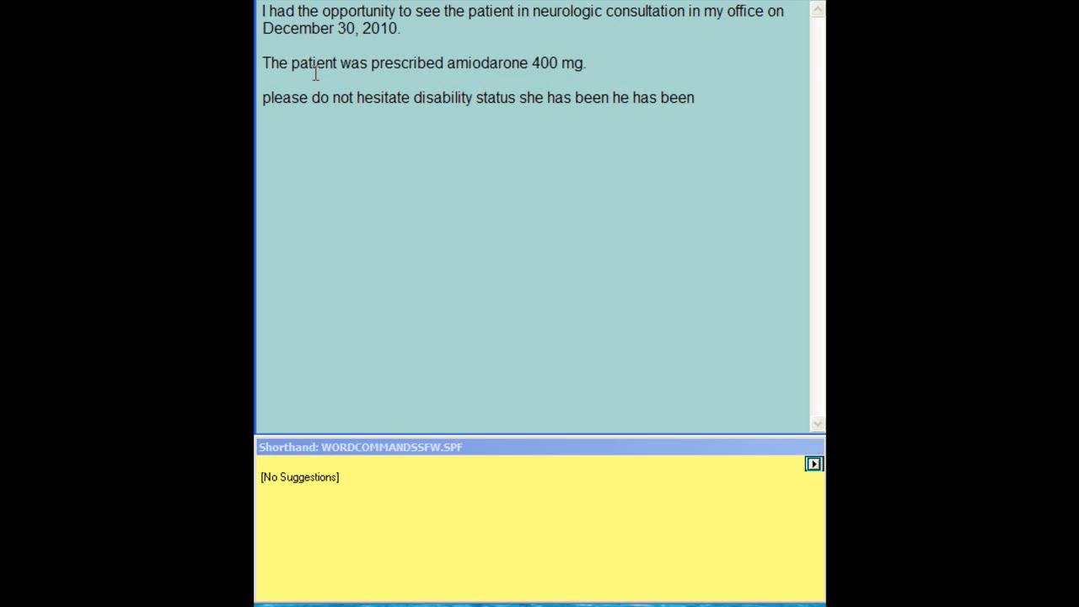
Step: Expand cary to 'cardiomegaly.' and expand abbg into 'abbreviating' on a new line
{"action": "type", "text": "cary"}
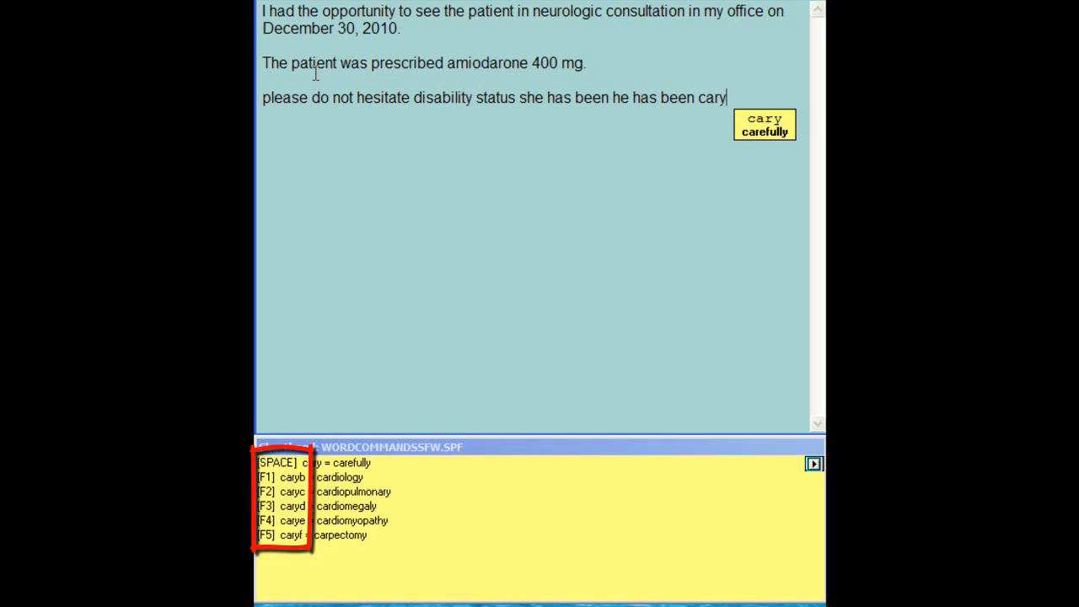
{"action": "key", "text": "BackSpace"}
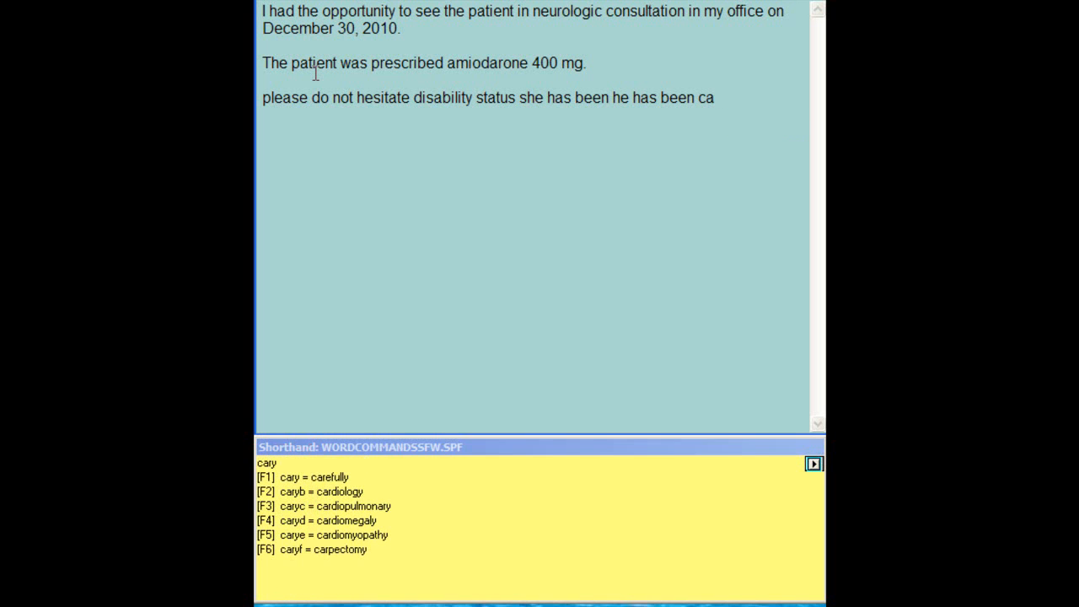
{"action": "key", "text": "F4"}
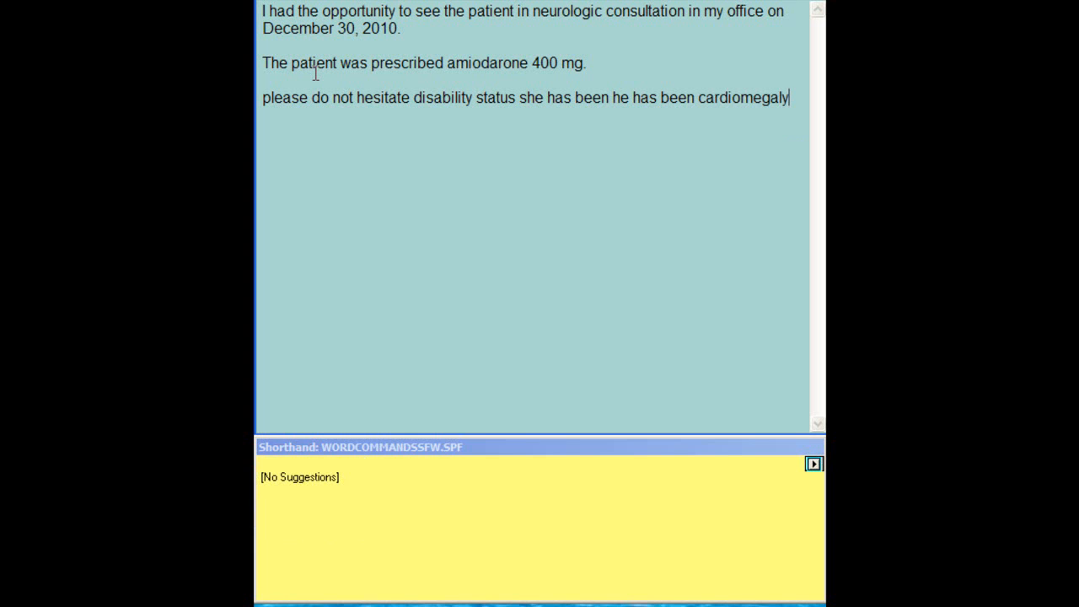
{"action": "type", "text": "."}
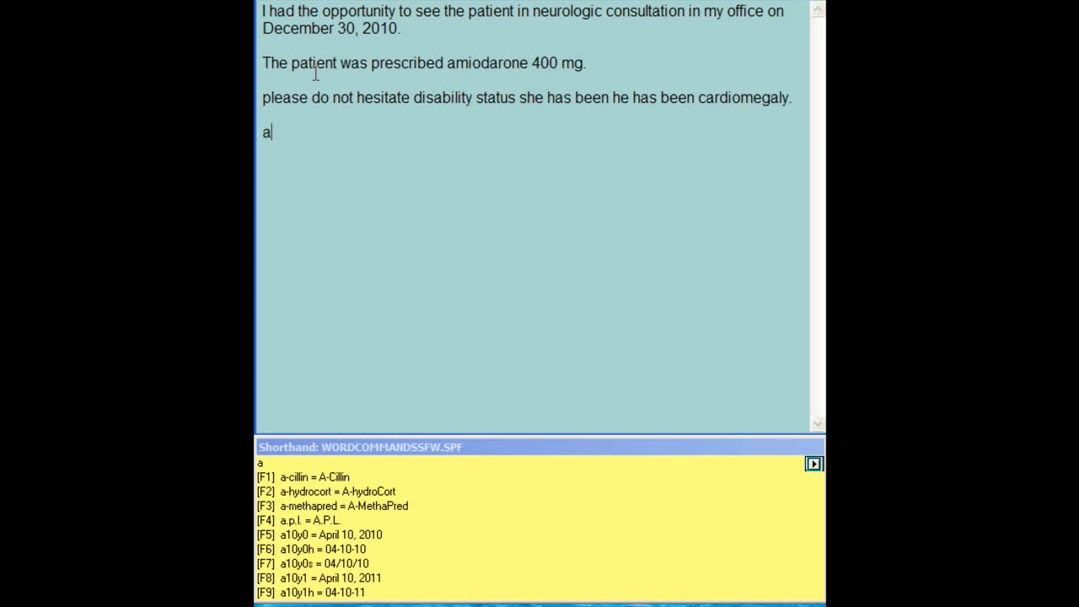
{"action": "type", "text": "bb"}
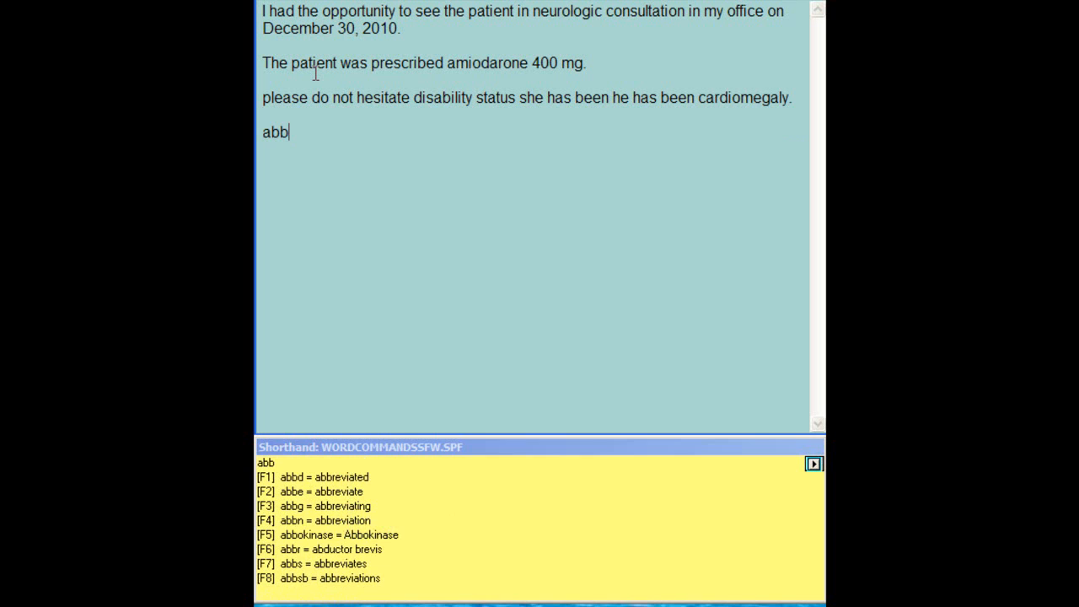
{"action": "type", "text": "g"}
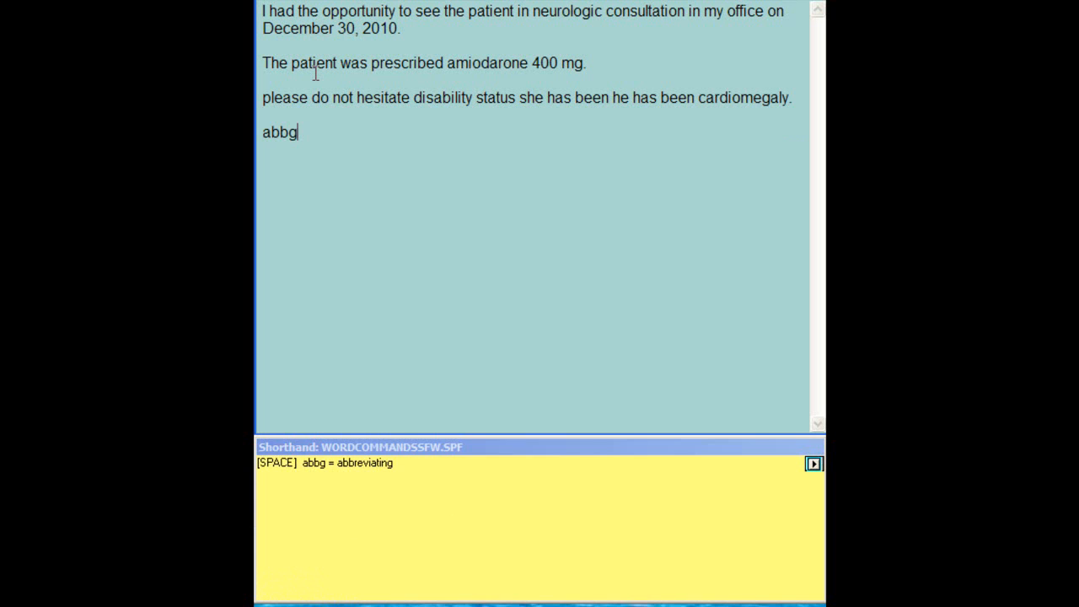
{"action": "key", "text": "space"}
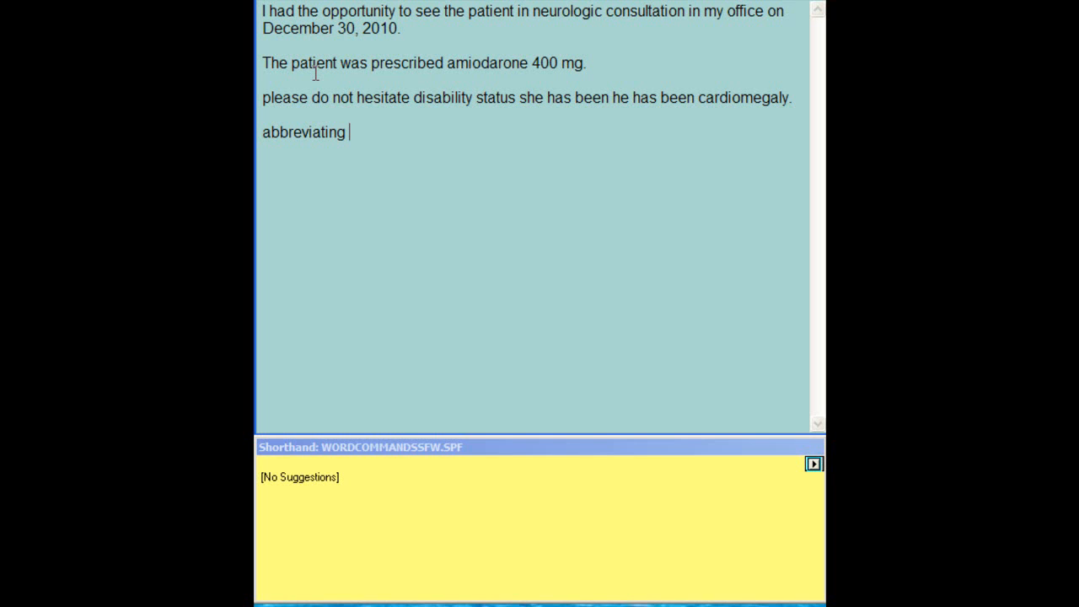
{"action": "mouse_move", "coordinate": [529, 274]}
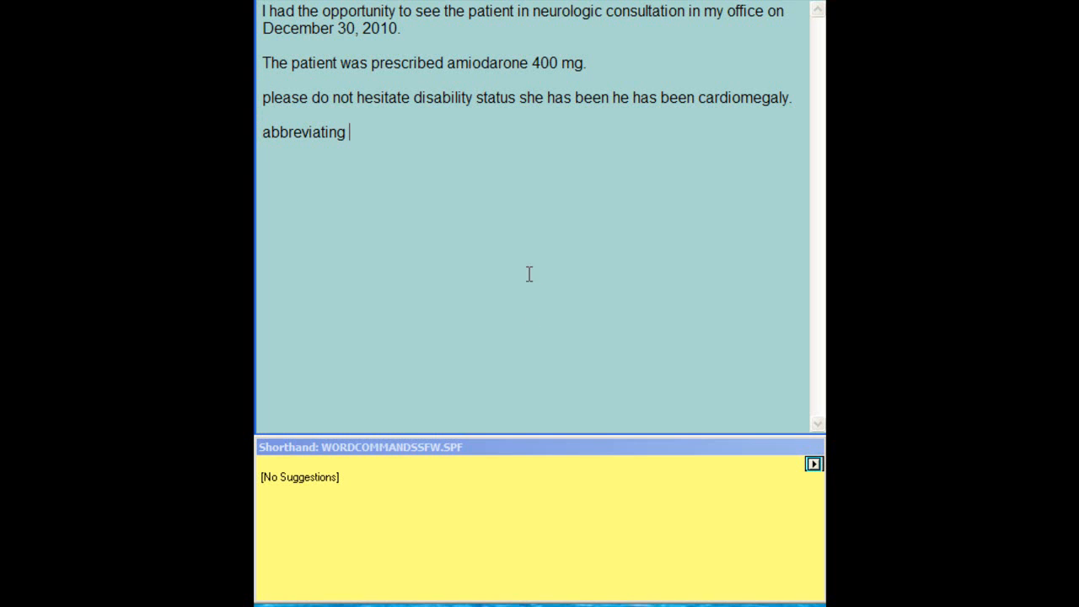
{"action": "mouse_move", "coordinate": [586, 461]}
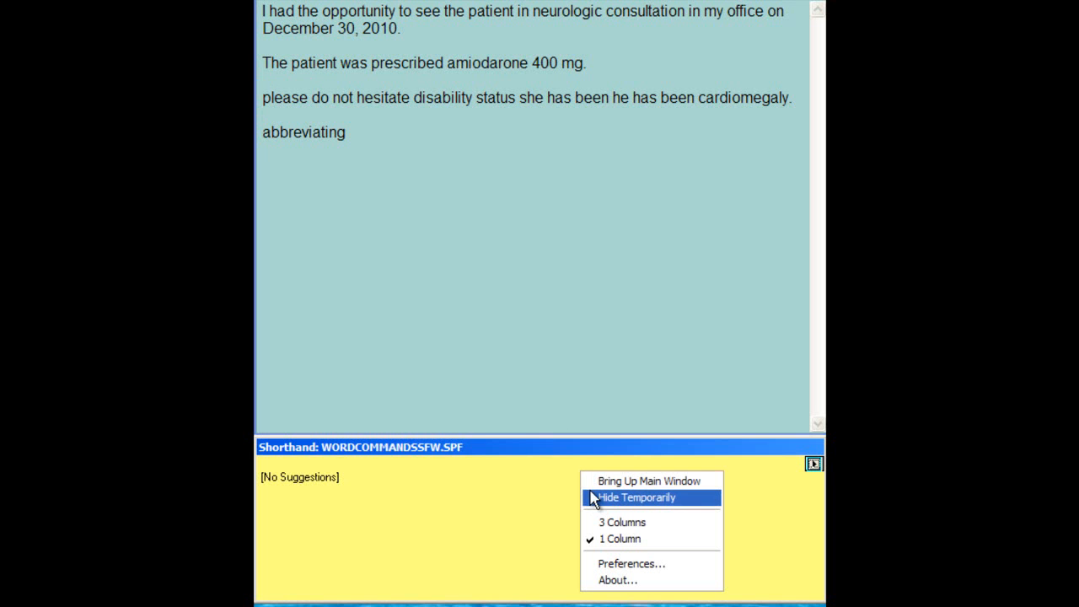
Step: Bring up the main window, list the keystroke command entries, then hide it
{"action": "left_click", "coordinate": [637, 498]}
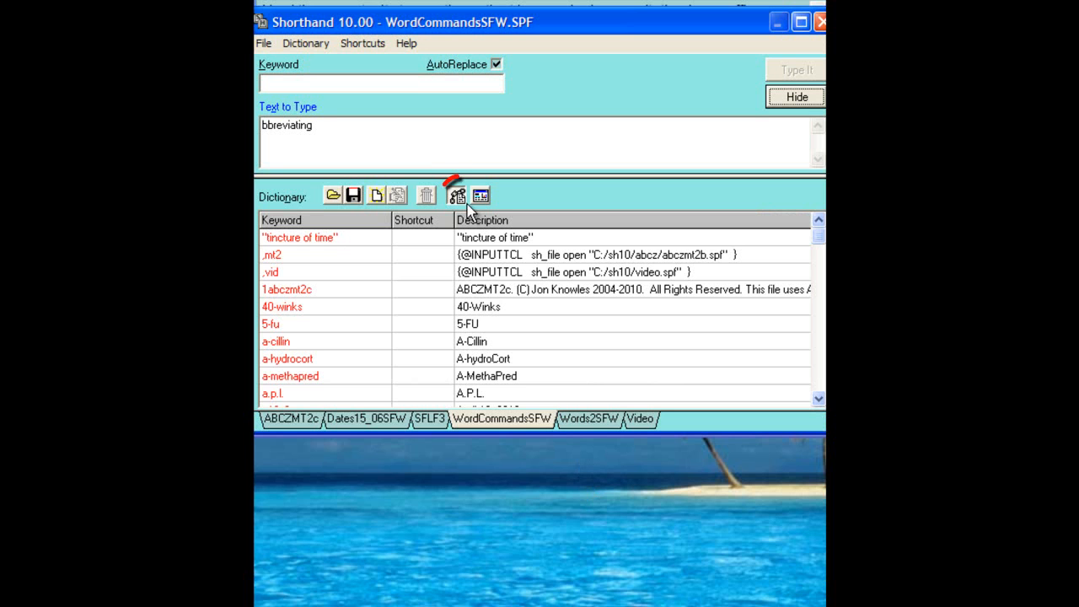
{"action": "left_click", "coordinate": [458, 195]}
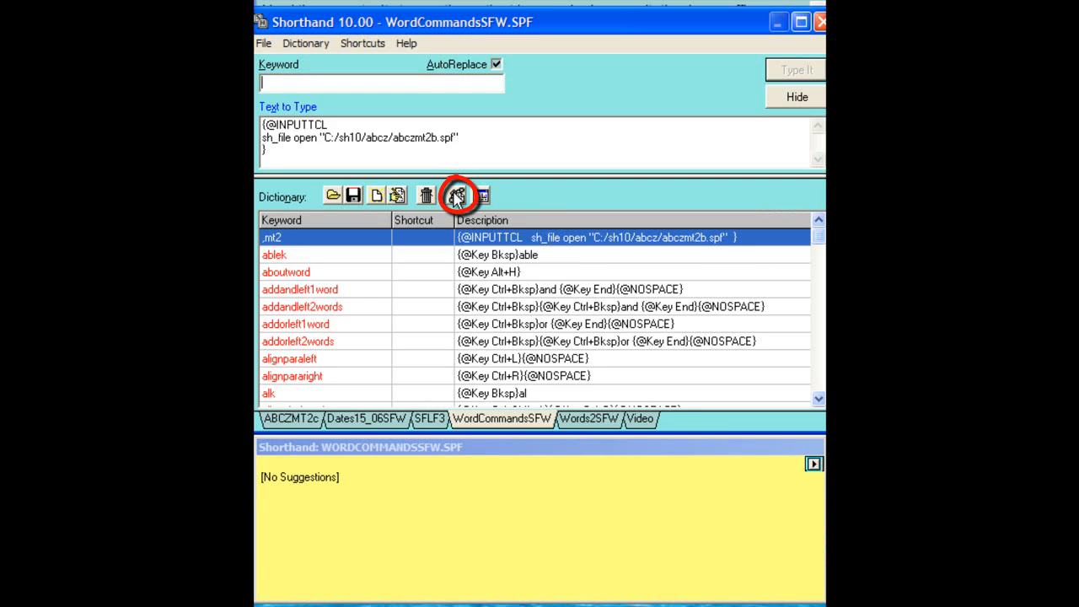
{"action": "left_click", "coordinate": [458, 195]}
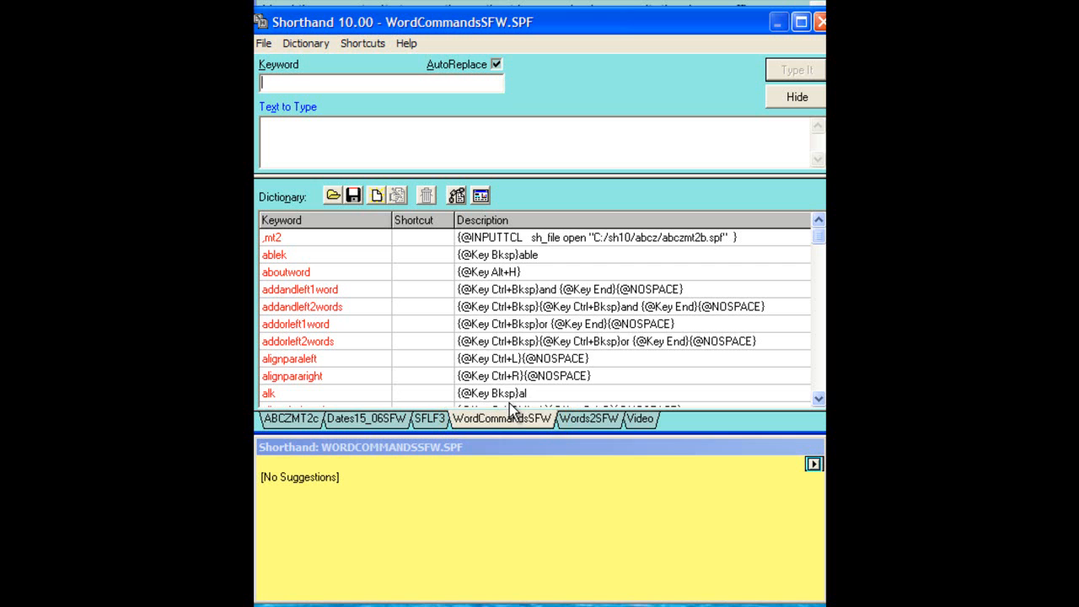
{"action": "mouse_move", "coordinate": [797, 96]}
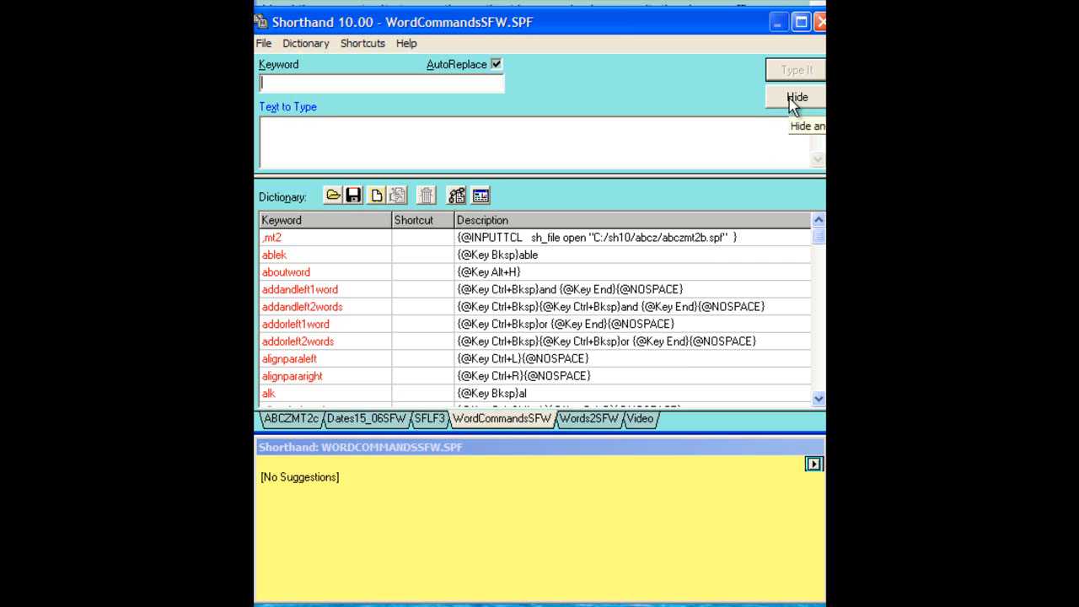
{"action": "left_click", "coordinate": [795, 97]}
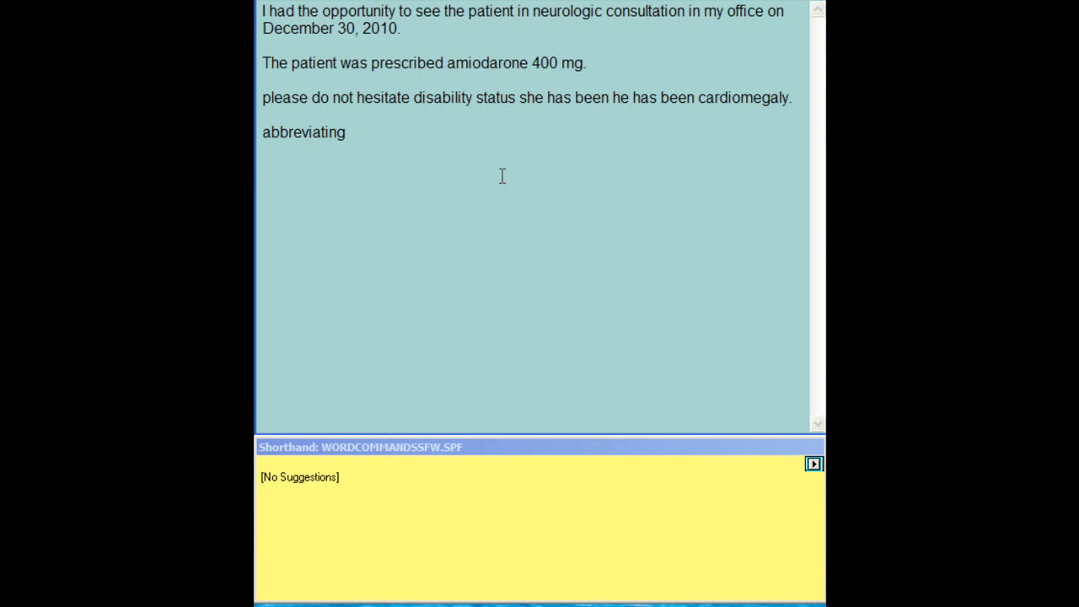
{"action": "mouse_move", "coordinate": [436, 209]}
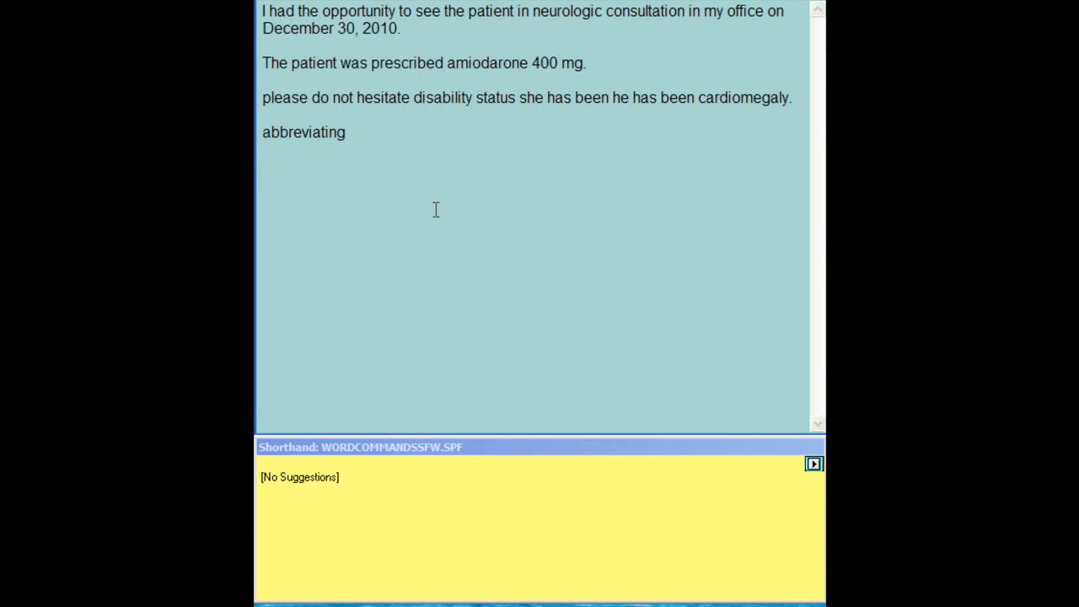
Step: Duplicate 'he has been cardiomegaly.' onto a new line using the up3, down2, copy and paste commands
{"action": "type", "text": "up"}
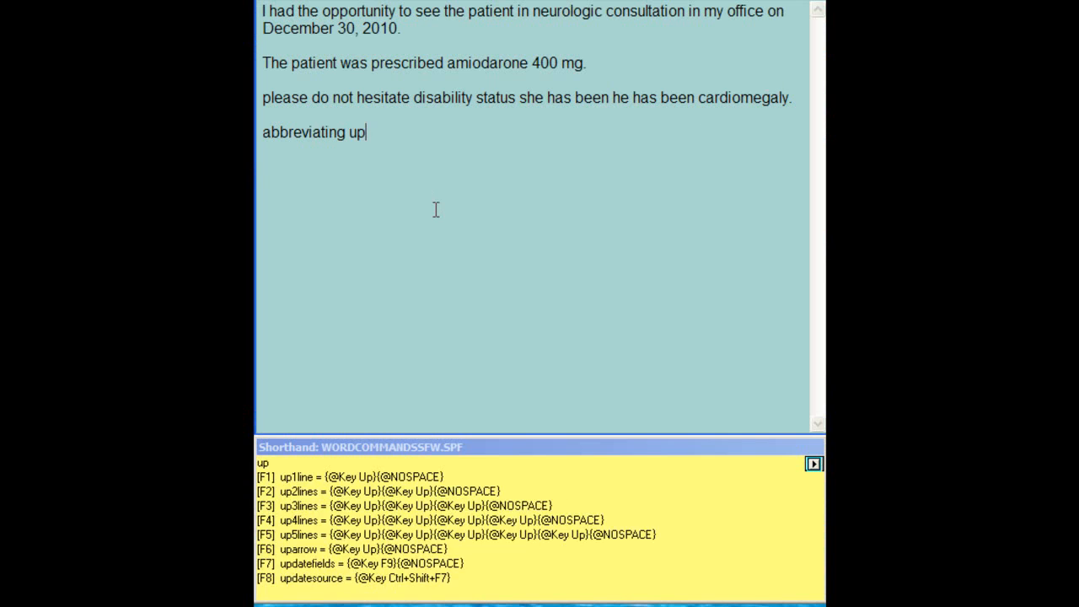
{"action": "type", "text": "3"}
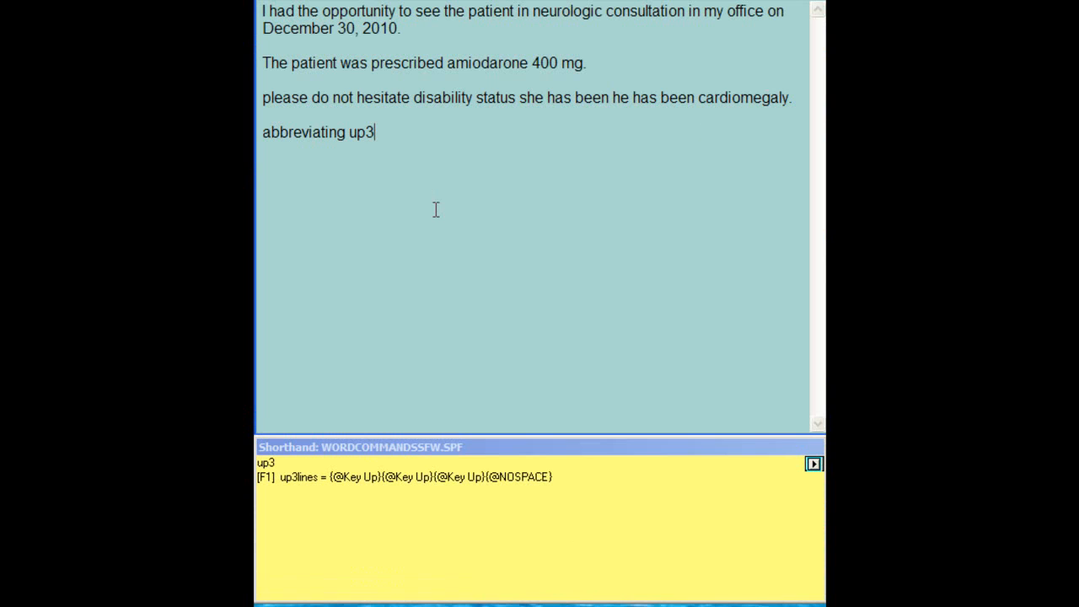
{"action": "key", "text": "F1"}
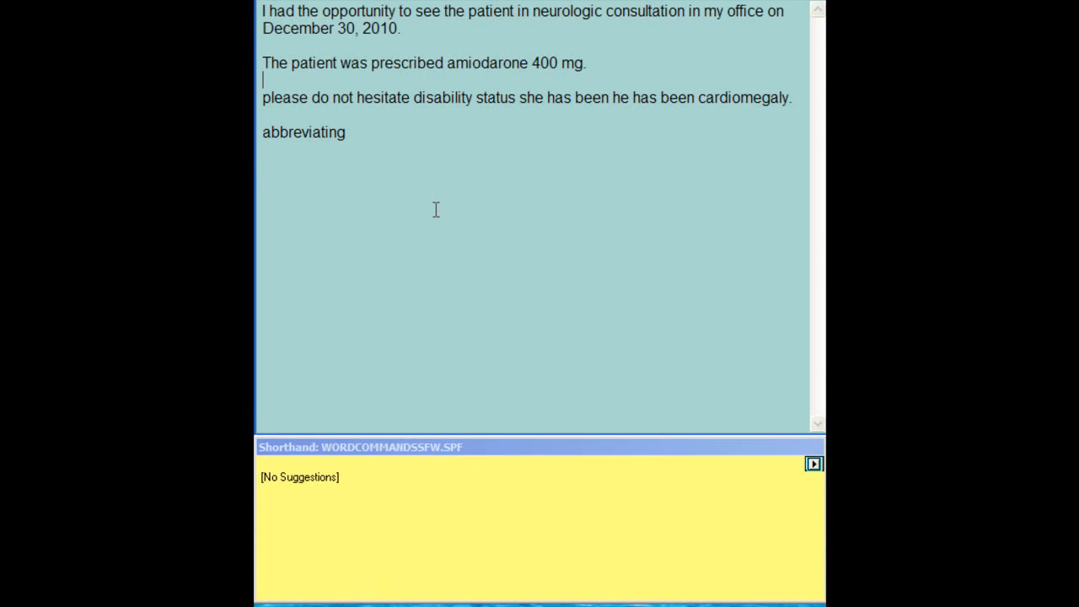
{"action": "type", "text": "down2"}
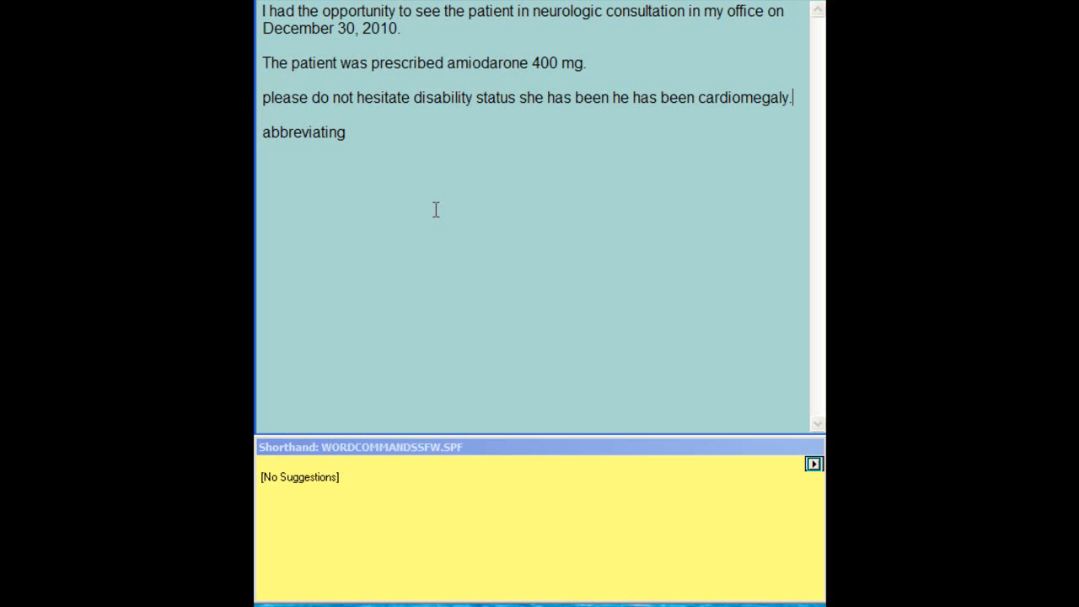
{"action": "type", "text": "copy"}
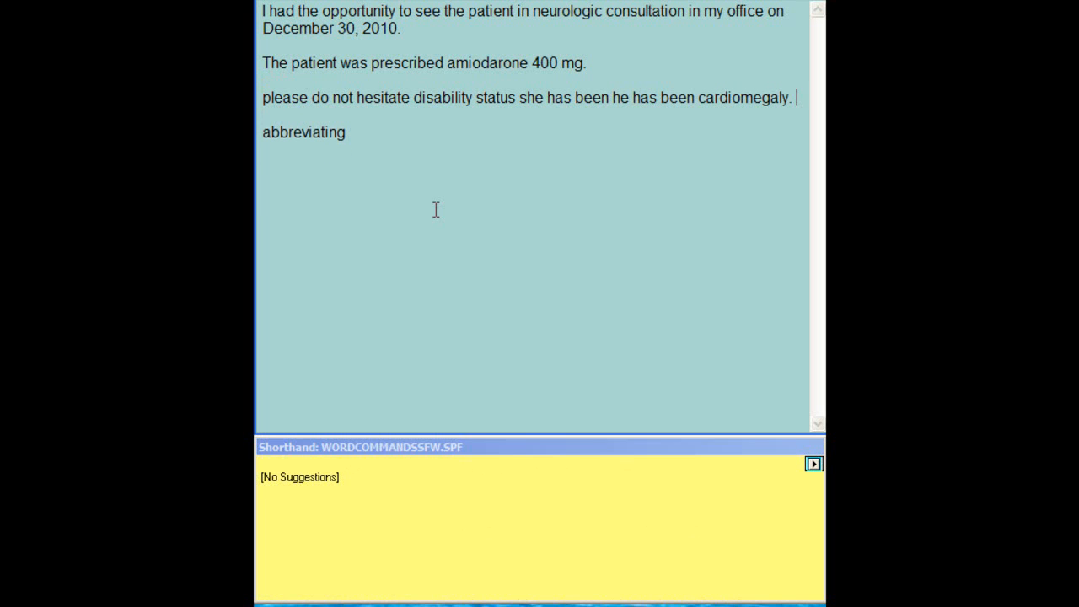
{"action": "type", "text": "paste"}
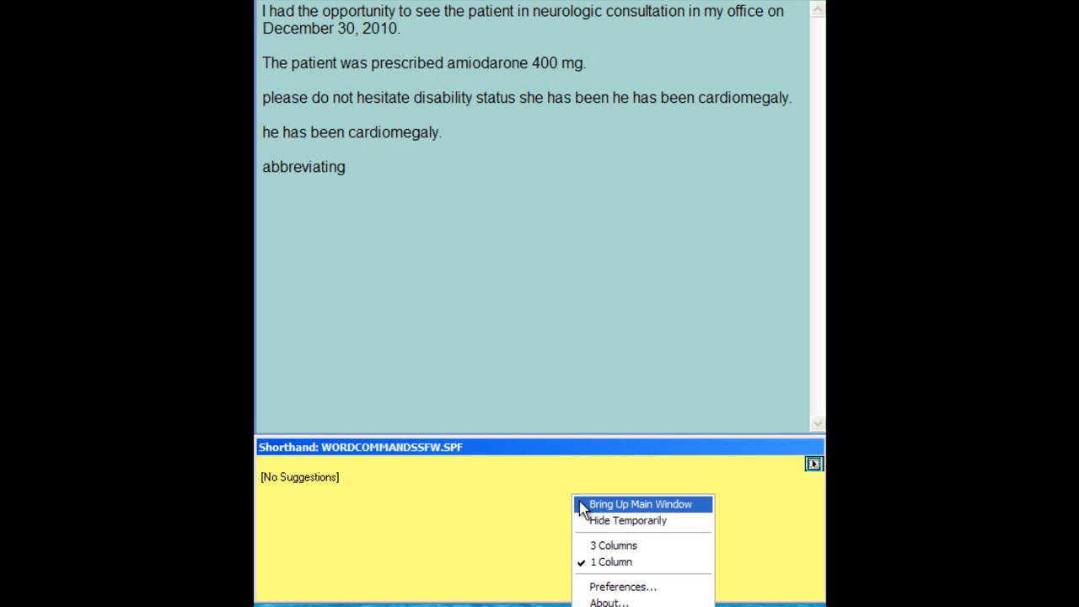
Step: Show the Video dictionary's keyword entries, including its .mt2 command, in the main window
{"action": "left_click", "coordinate": [639, 503]}
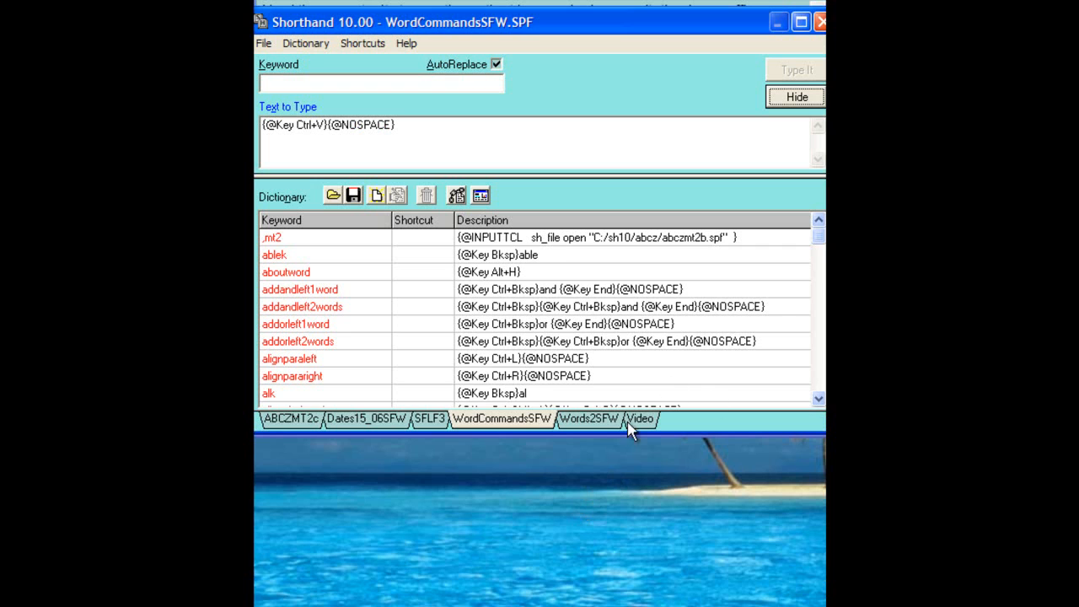
{"action": "left_click", "coordinate": [640, 419]}
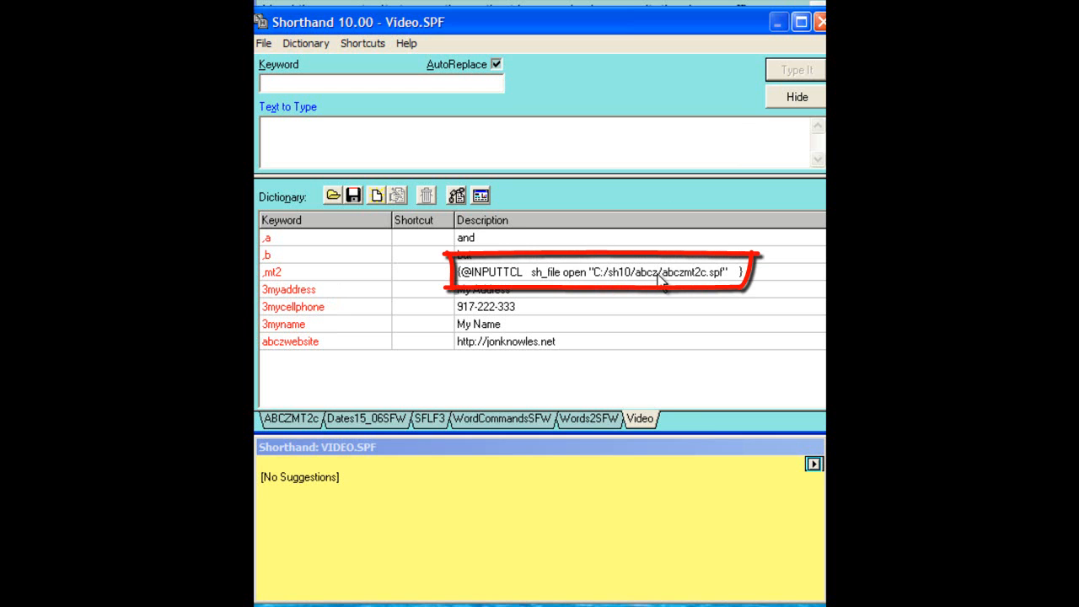
{"action": "left_click", "coordinate": [795, 97]}
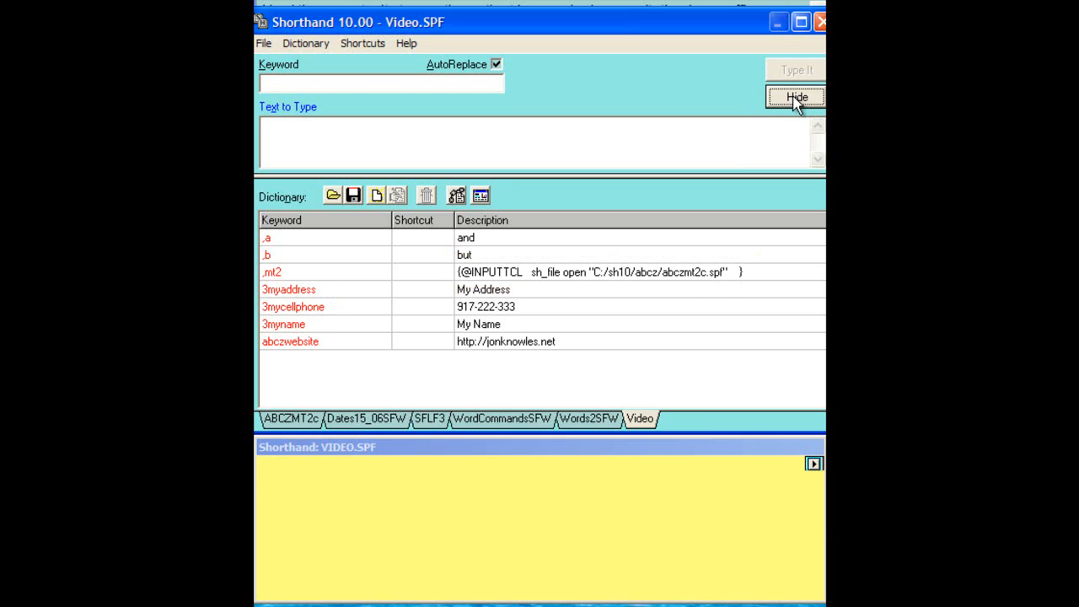
Step: Hide the main window, switch to the ABCZMT2C glossary with ,mt2, and type siag
{"action": "left_click", "coordinate": [797, 96]}
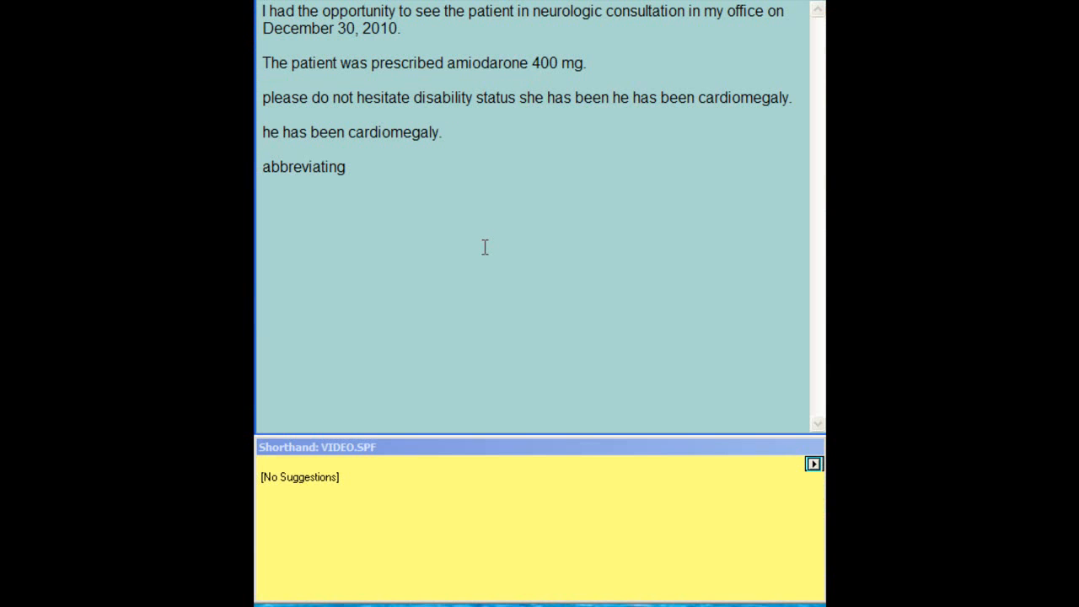
{"action": "type", "text": ","}
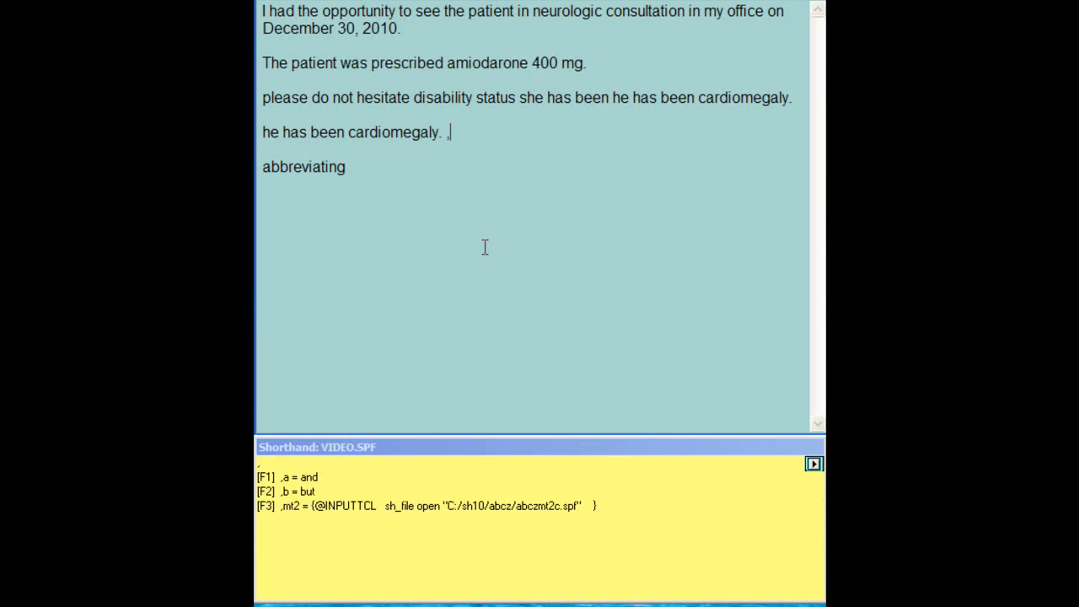
{"action": "type", "text": "m"}
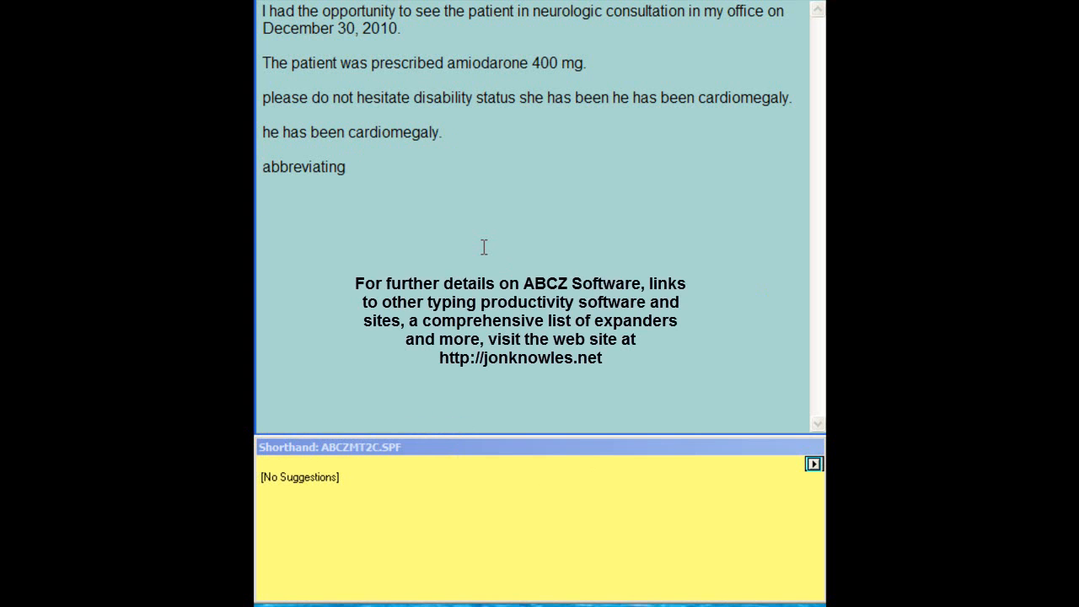
{"action": "type", "text": "s"}
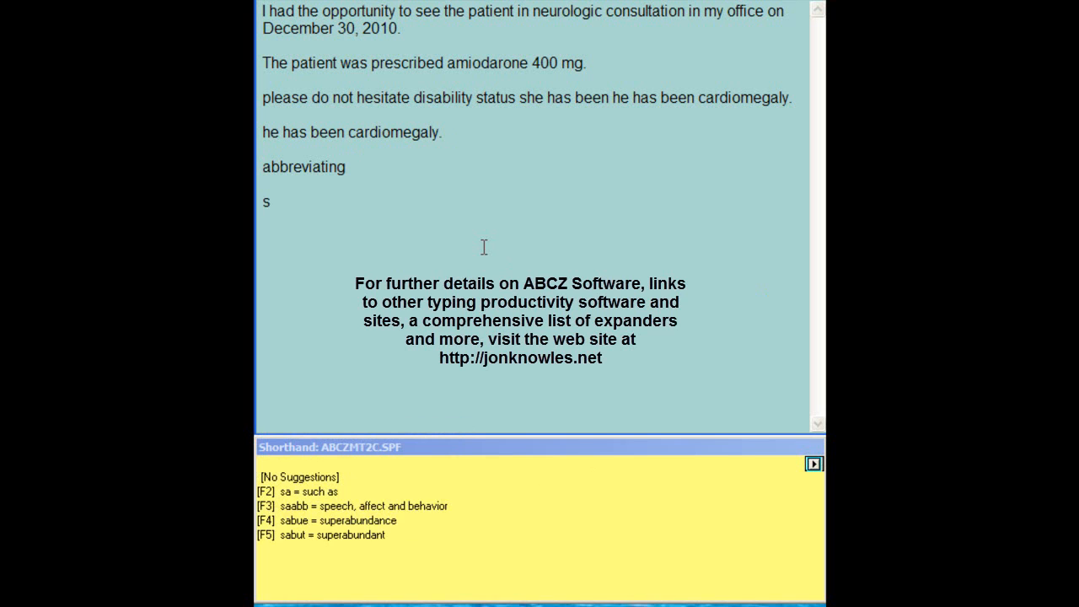
{"action": "type", "text": "iag"}
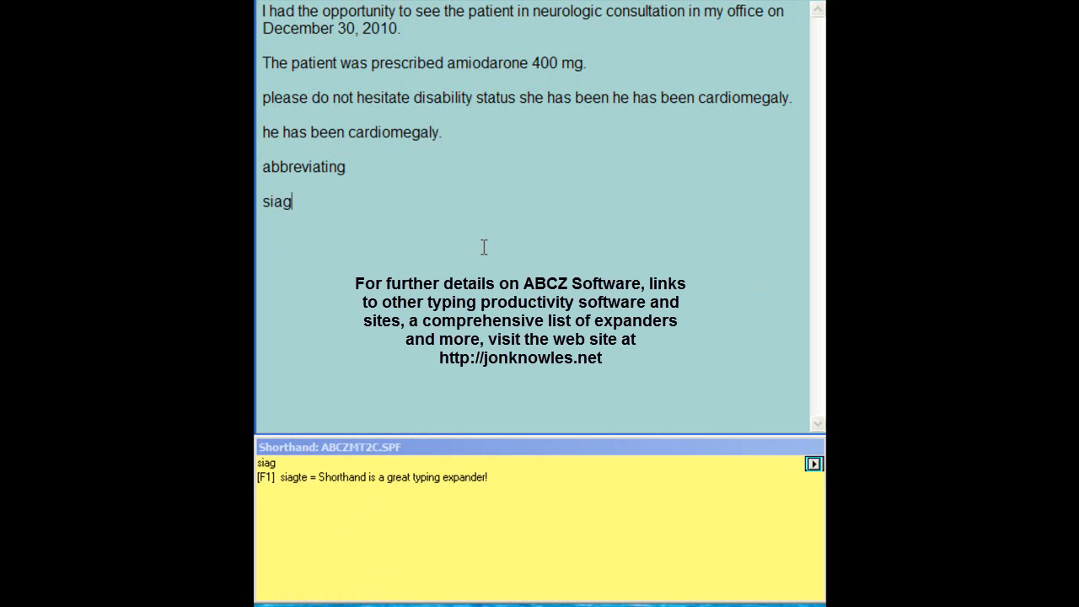